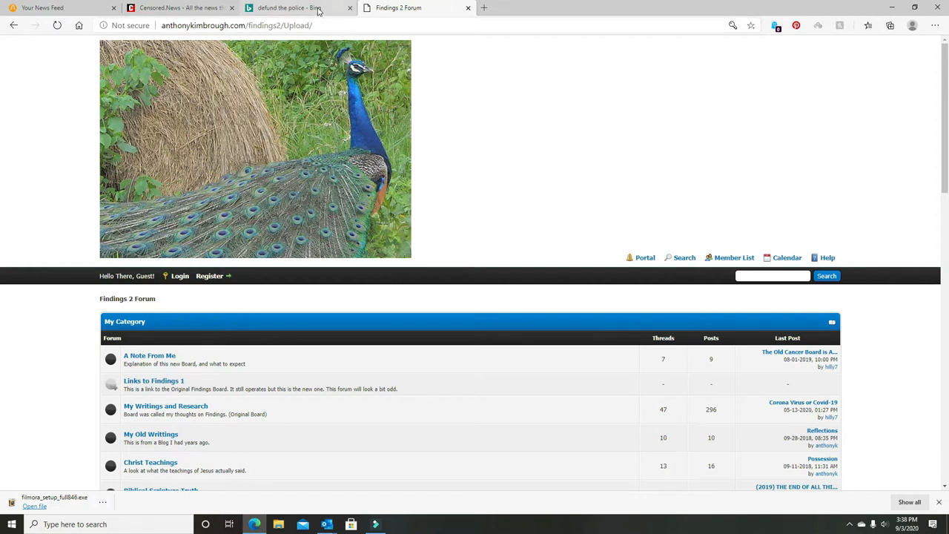
# Browse the Bing 'defund the police' results and open The Atlantic's 'What Defund the Police Actually Means'.
pyautogui.click(289, 7)
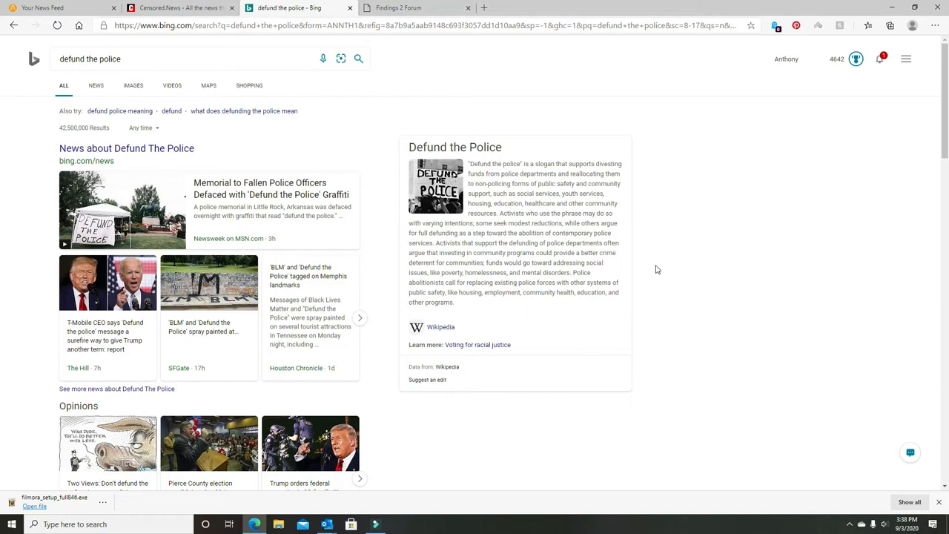
pyautogui.scroll(-3)
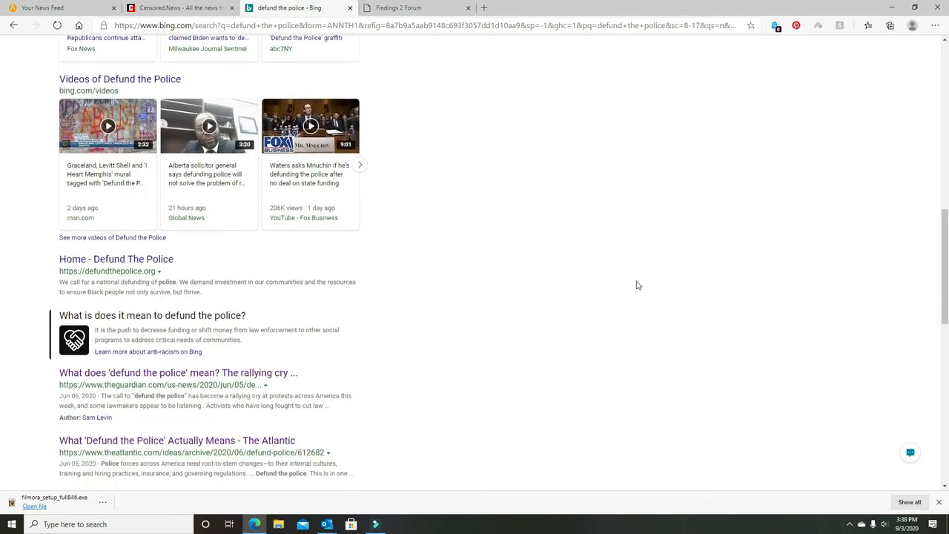
pyautogui.scroll(-3)
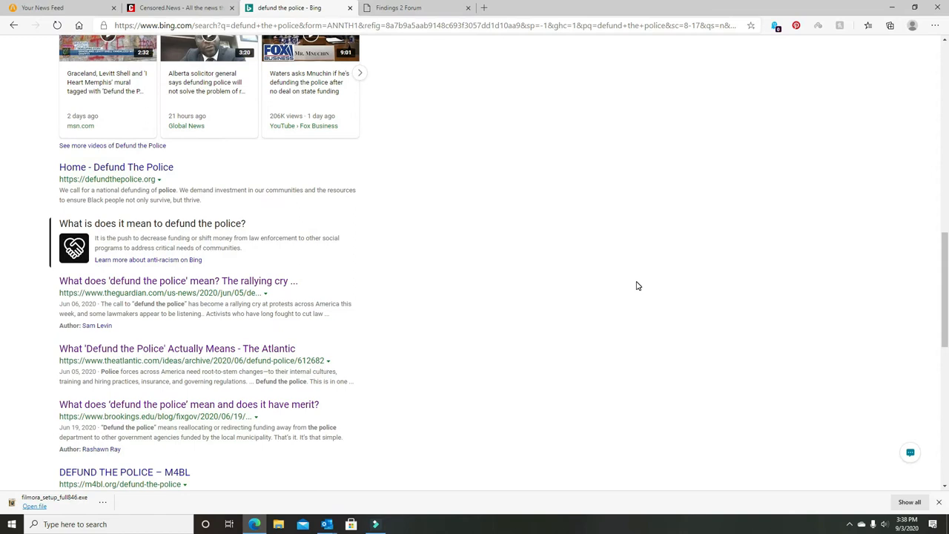
pyautogui.moveTo(652, 239)
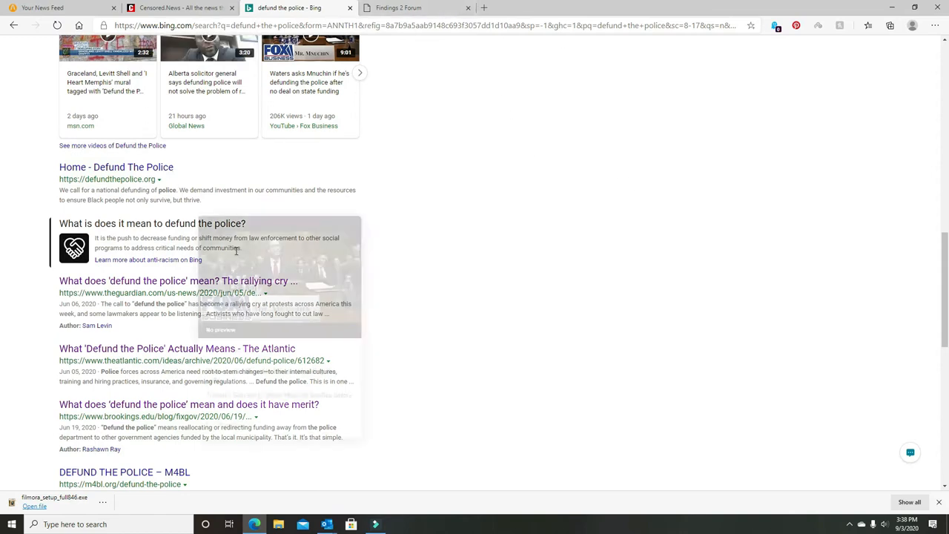
pyautogui.moveTo(489, 339)
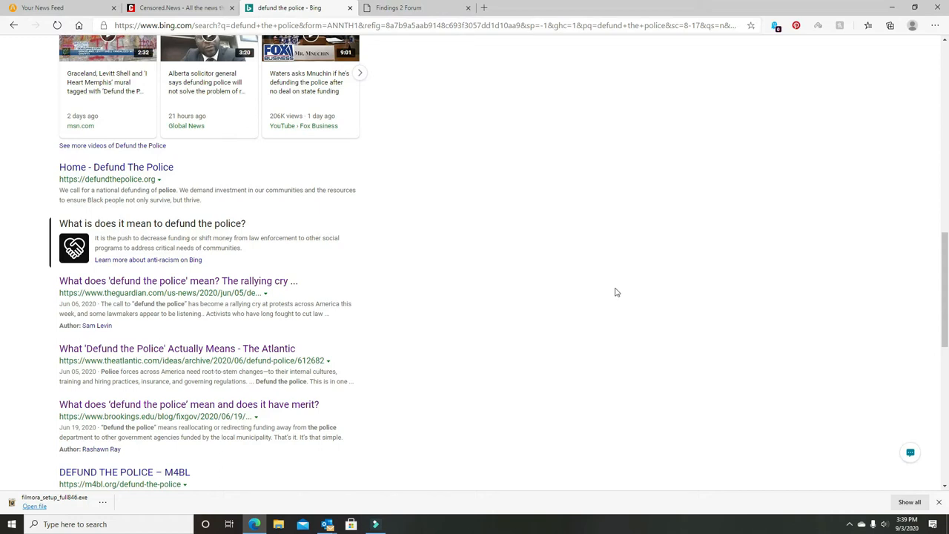
pyautogui.scroll(3)
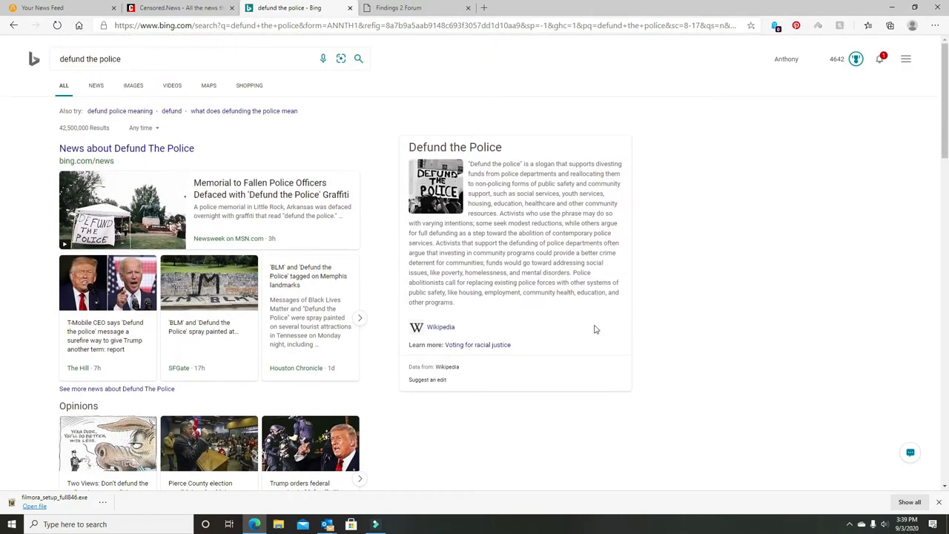
pyautogui.scroll(-3)
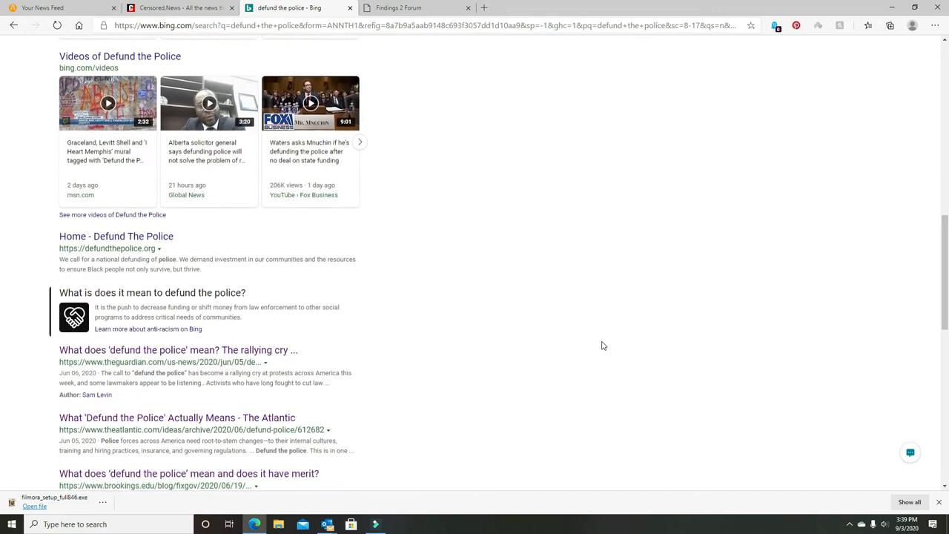
pyautogui.scroll(-3)
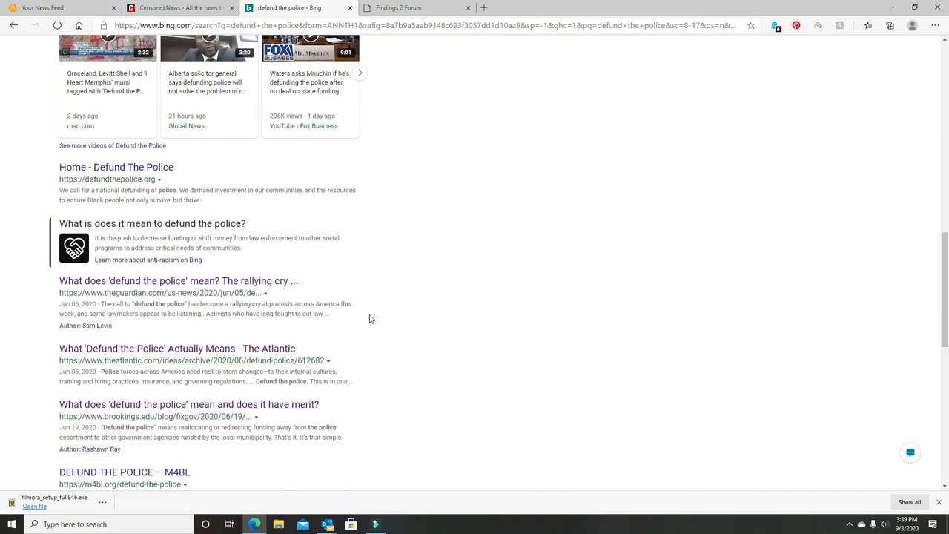
pyautogui.click(176, 348)
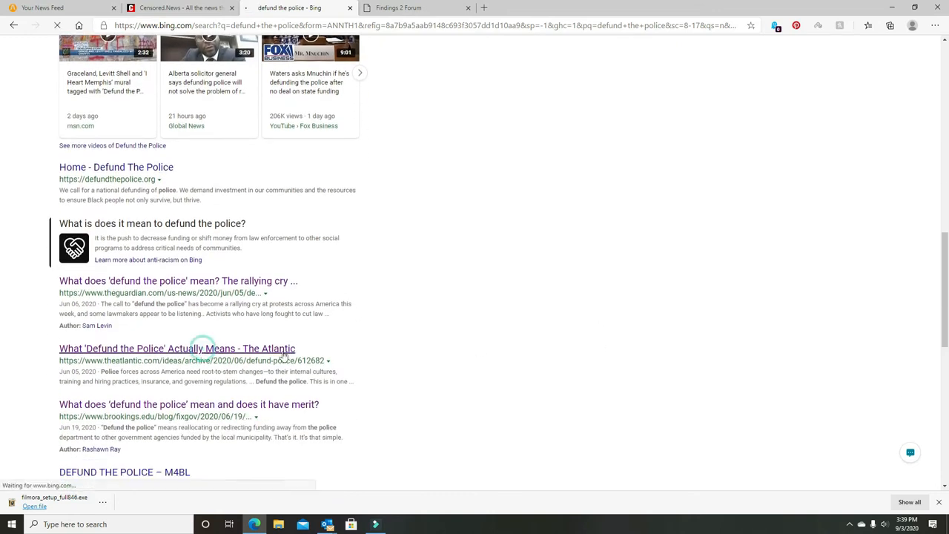
# Skim The Atlantic's defunding article and return to the Bing results.
pyautogui.click(177, 348)
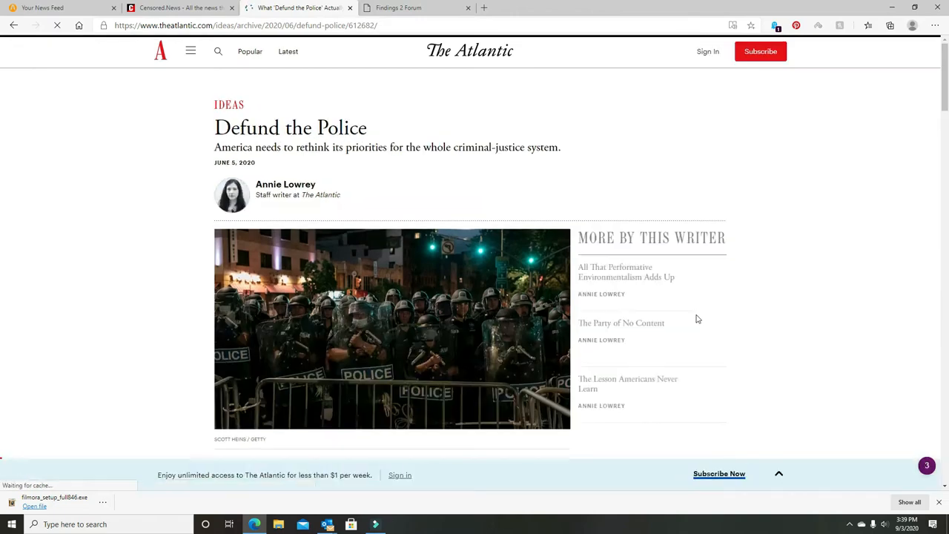
pyautogui.scroll(-3)
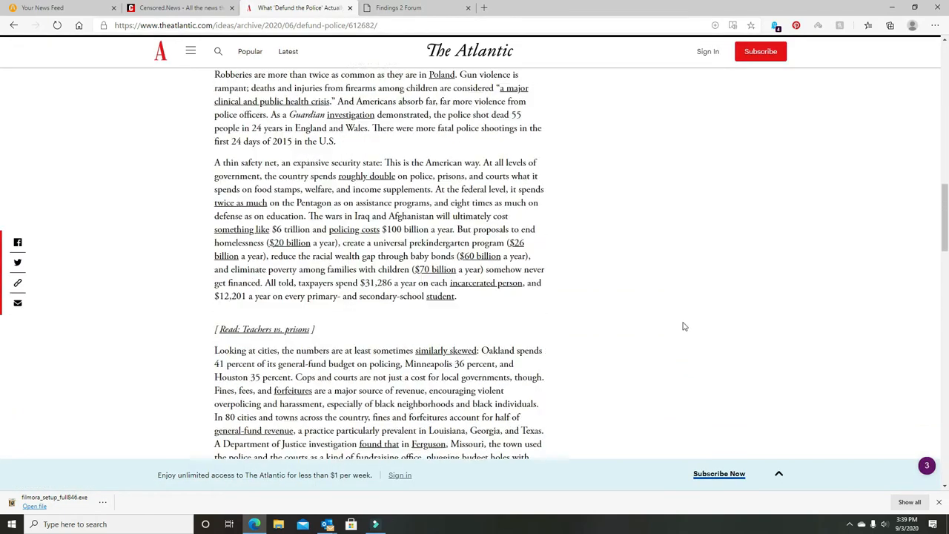
pyautogui.scroll(3)
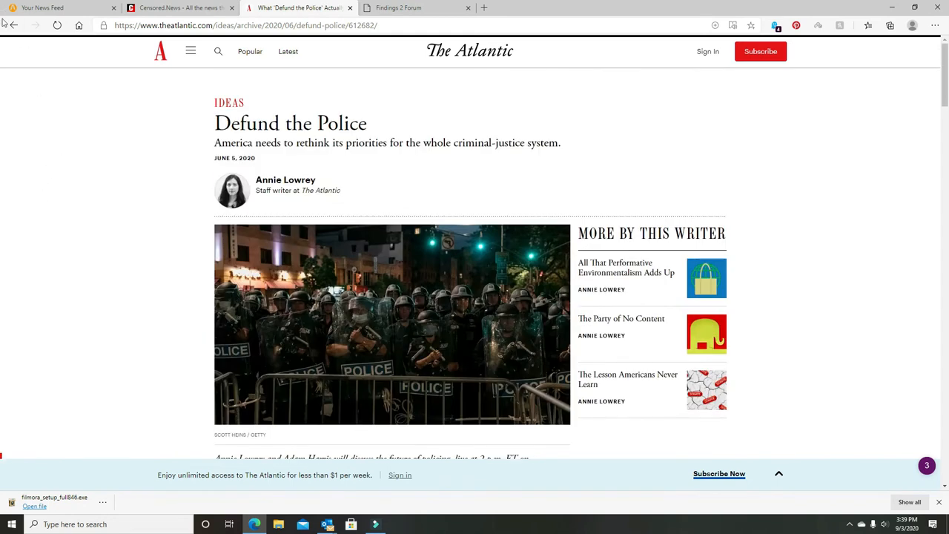
pyautogui.click(296, 7)
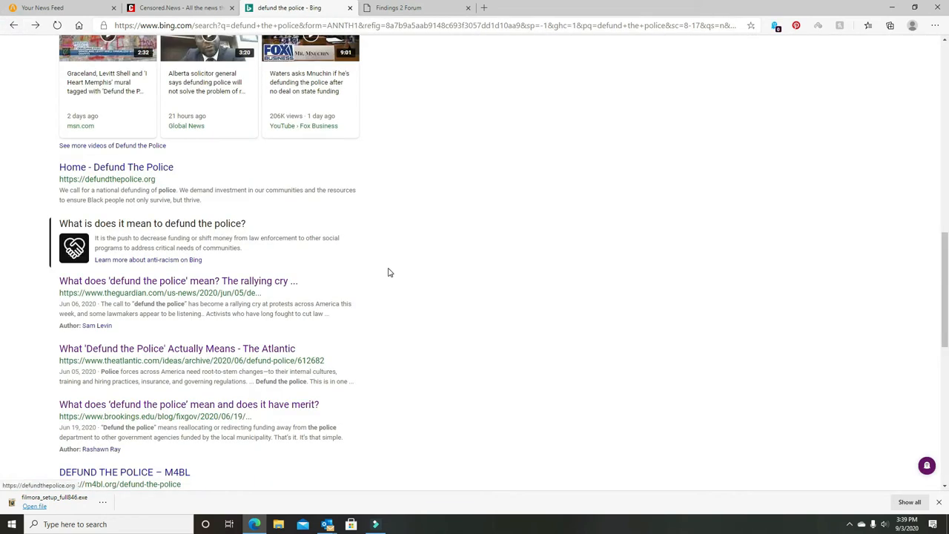
# Open the Brookings article on defunding the police, then close that tab.
pyautogui.scroll(-3)
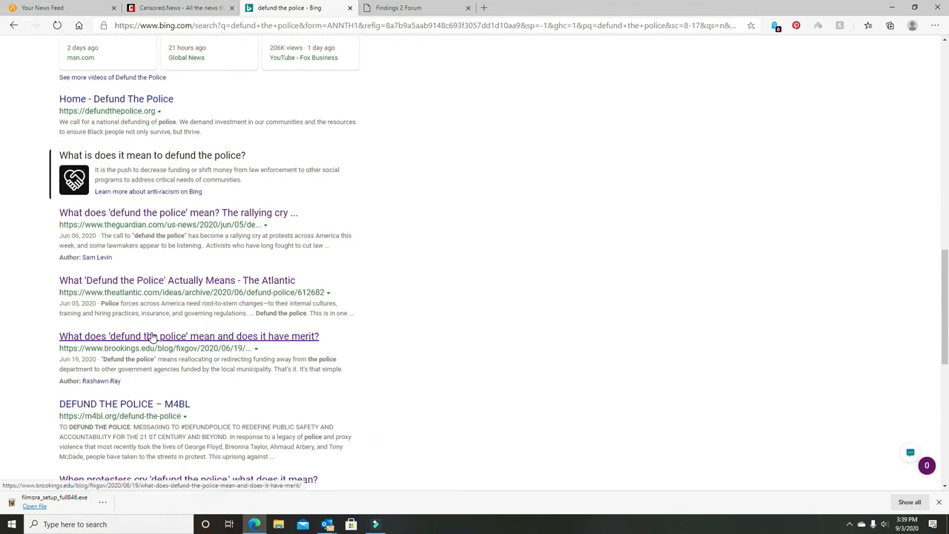
pyautogui.click(188, 335)
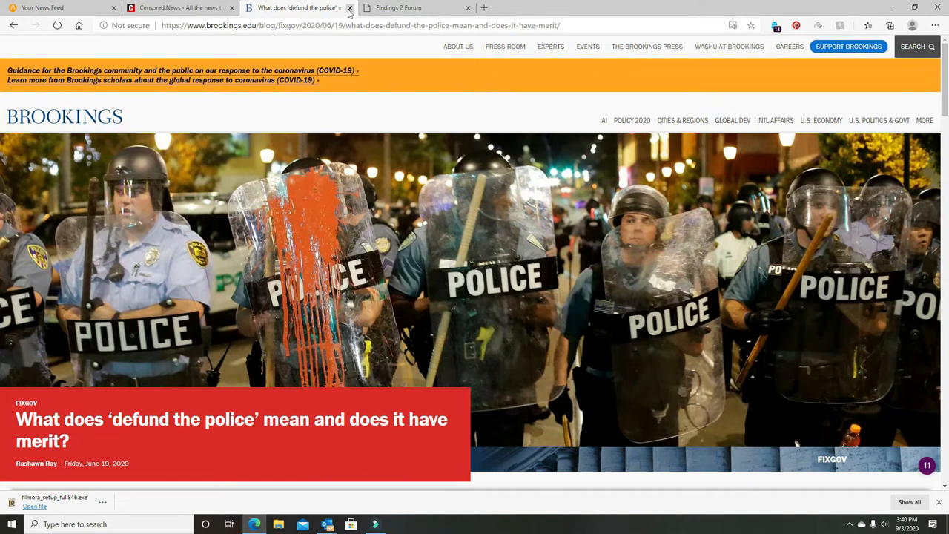
pyautogui.click(350, 7)
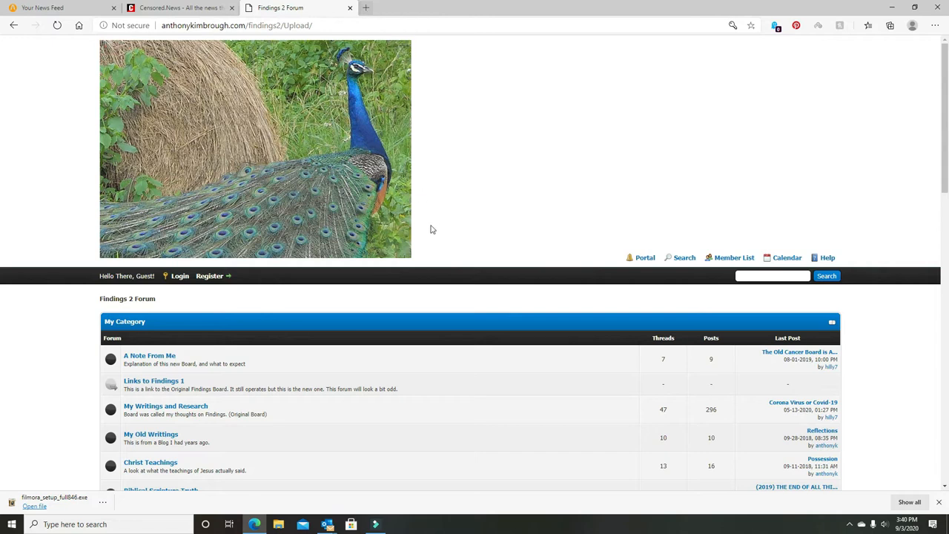
pyautogui.moveTo(519, 116)
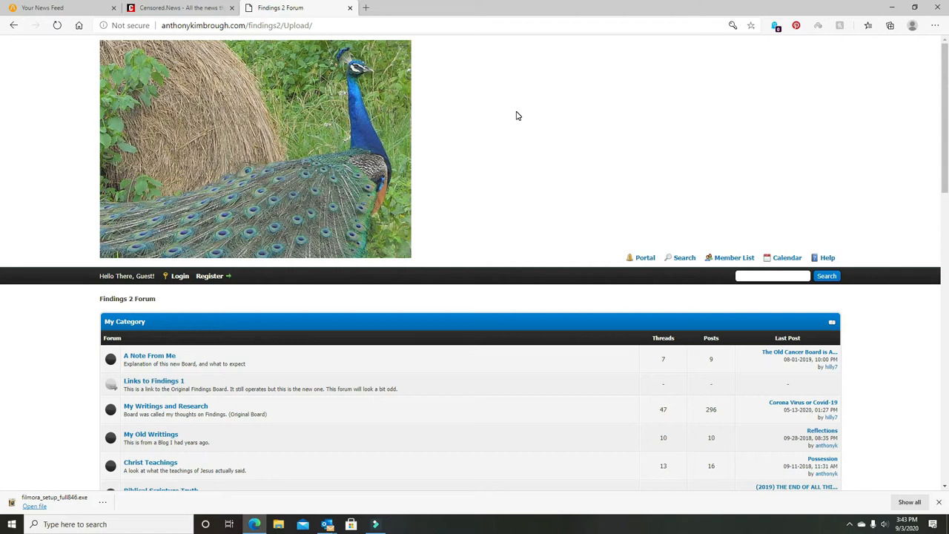
pyautogui.scroll(-3)
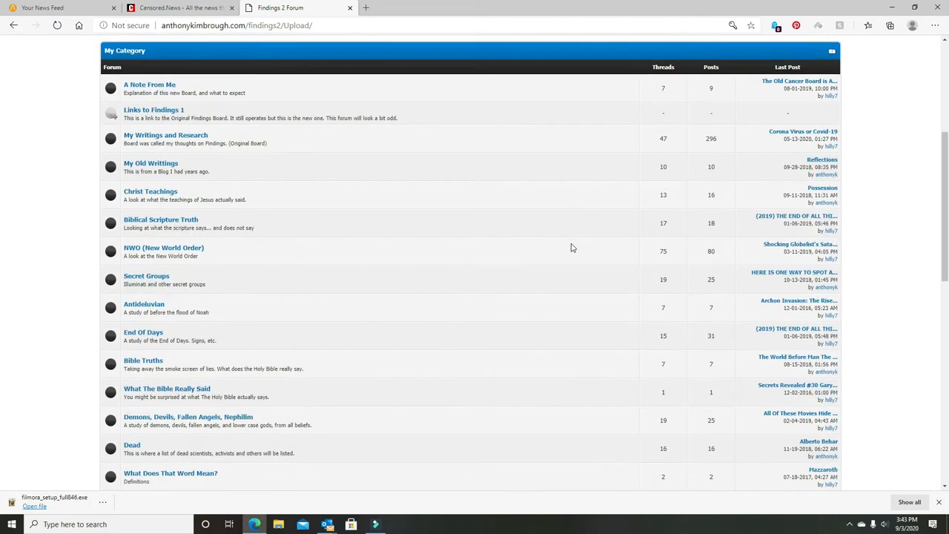
pyautogui.scroll(-3)
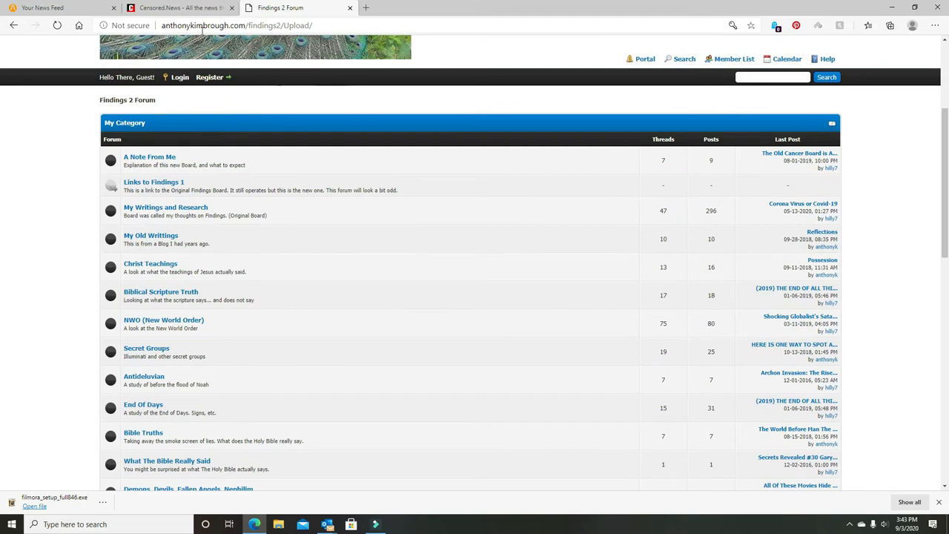
pyautogui.moveTo(181, 9)
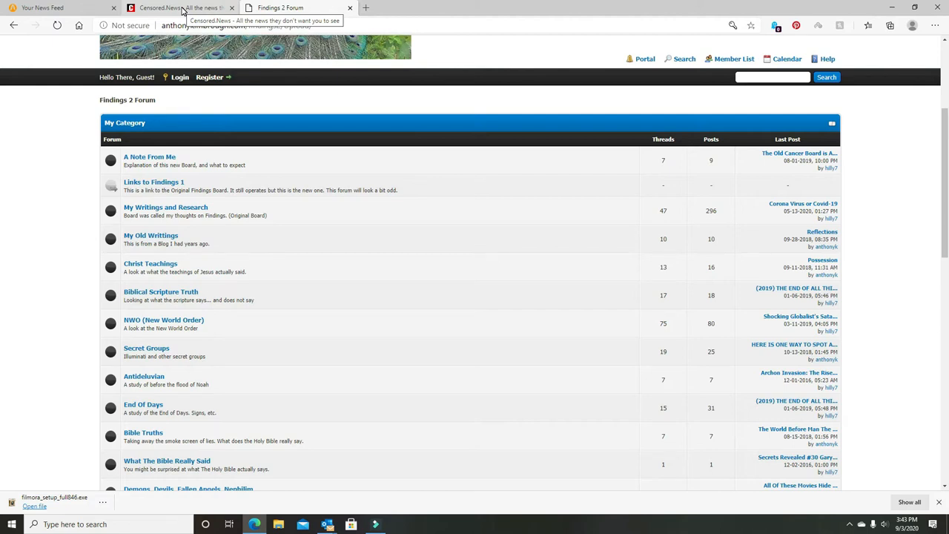
# Switch to Censored.News and read down its front page through the Epoch Times and Natural News columns.
pyautogui.click(178, 7)
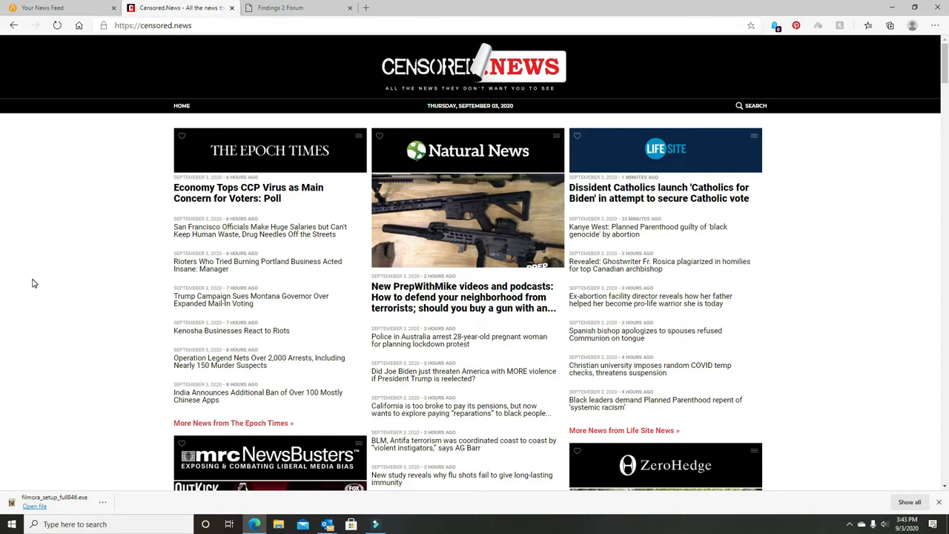
pyautogui.moveTo(462, 163)
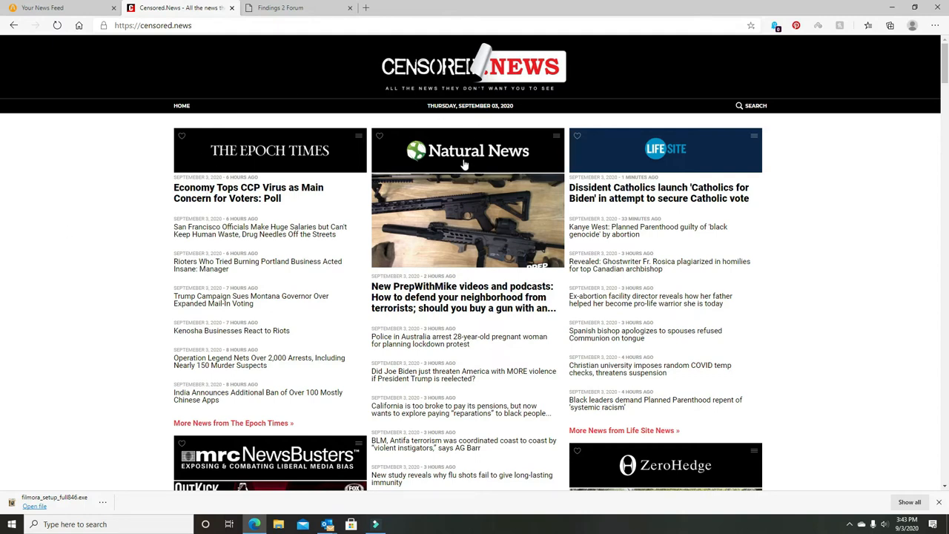
pyautogui.moveTo(445, 228)
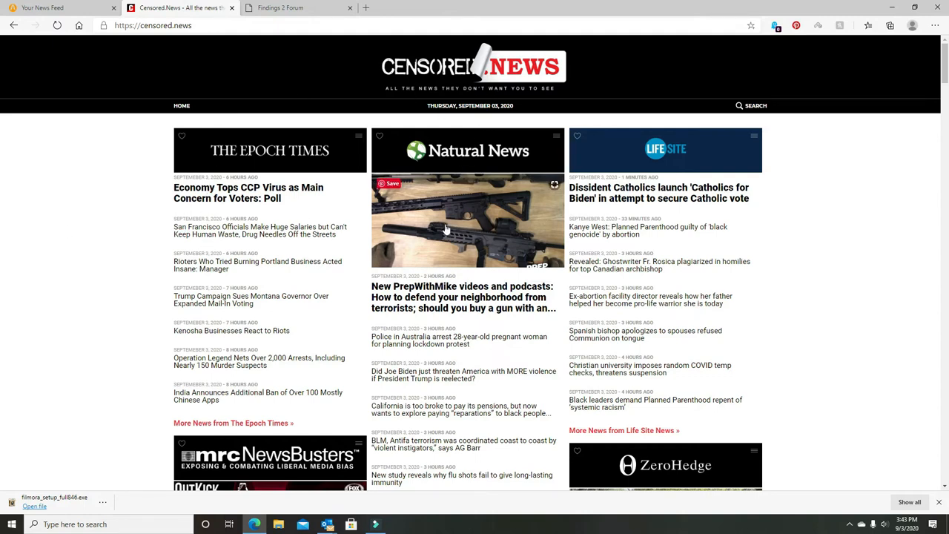
pyautogui.scroll(-3)
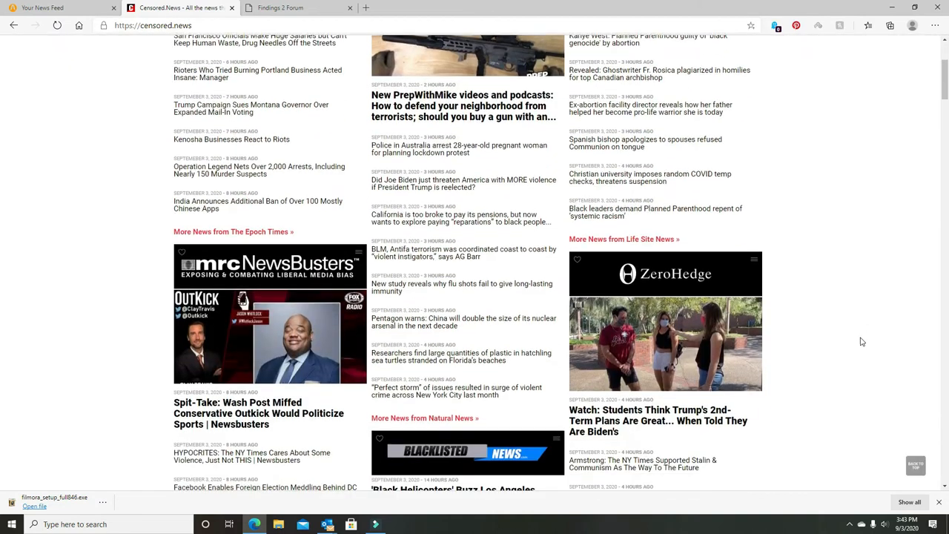
pyautogui.scroll(-3)
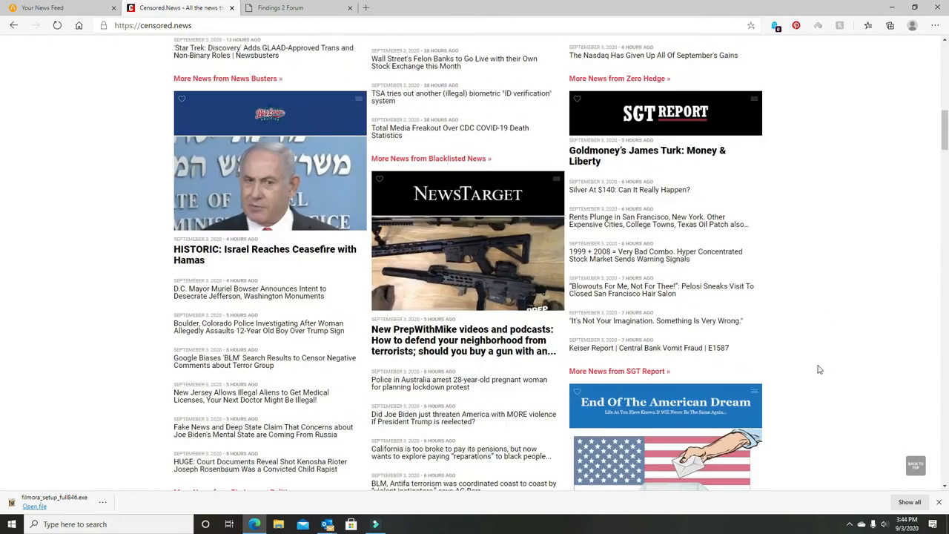
pyautogui.scroll(-3)
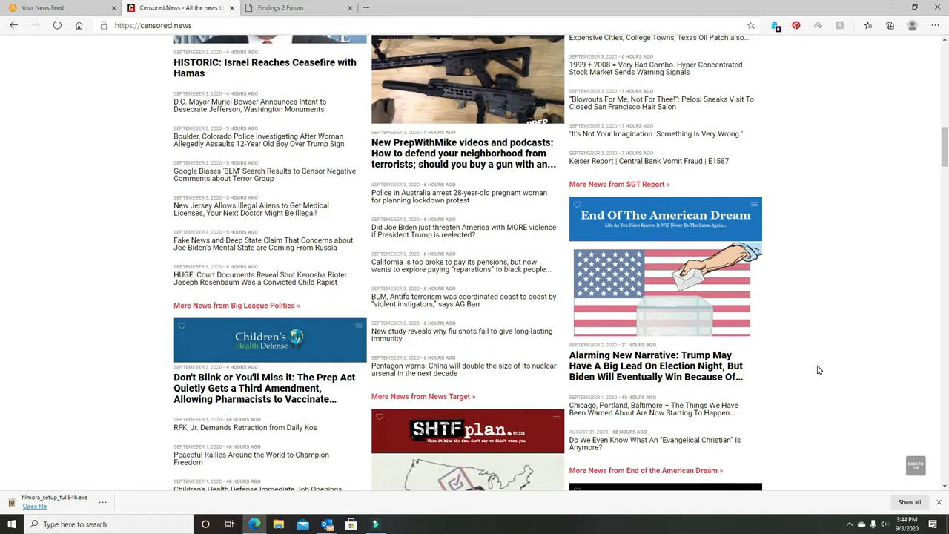
pyautogui.scroll(-3)
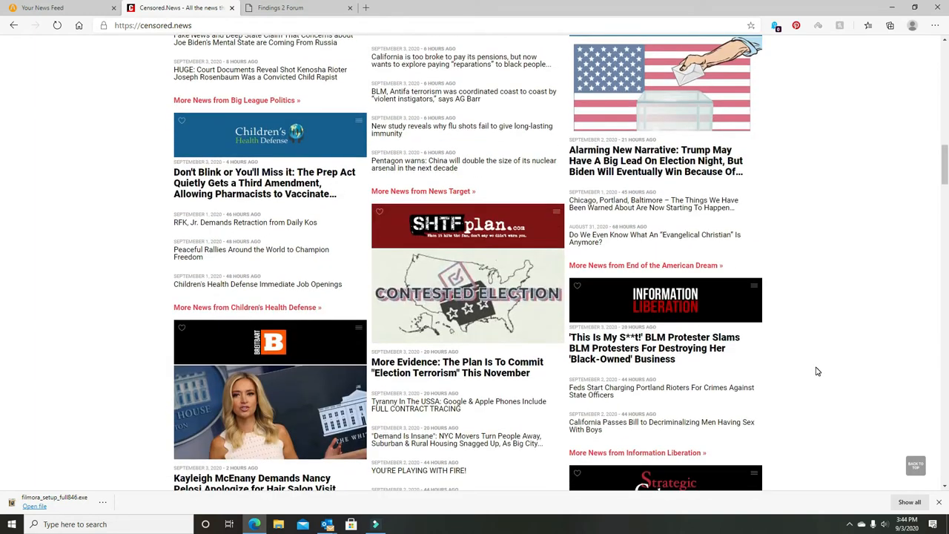
pyautogui.scroll(-3)
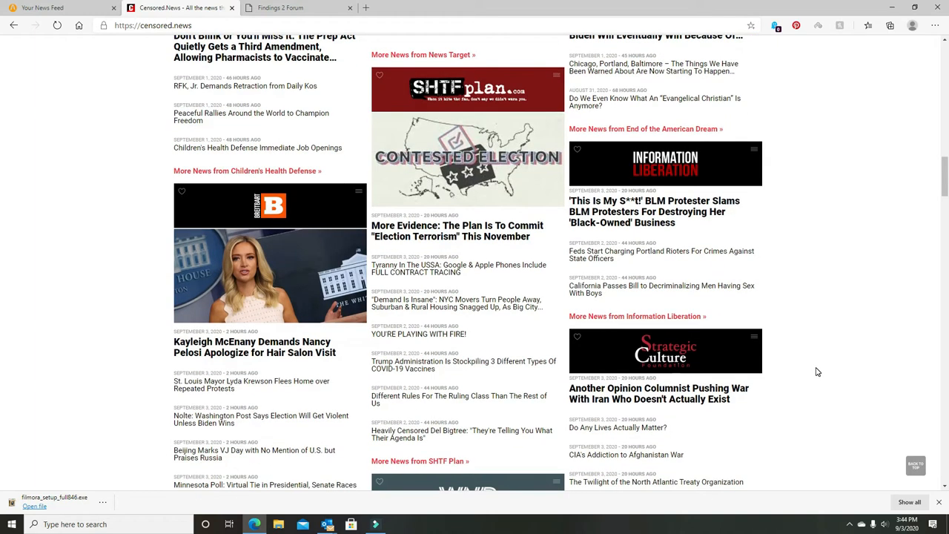
pyautogui.scroll(-3)
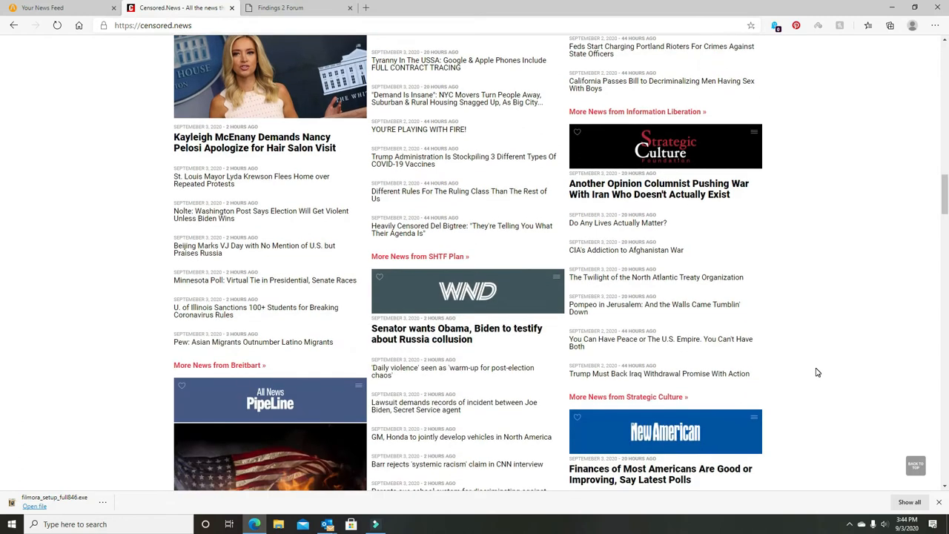
# Continue down the front page to the Survival News, Herbs News and The College Fix blocks.
pyautogui.scroll(-3)
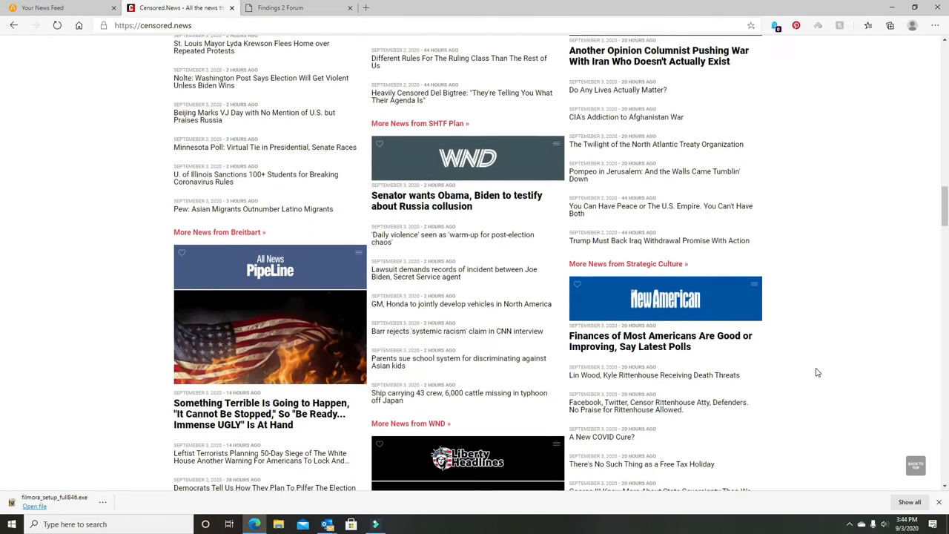
pyautogui.scroll(-3)
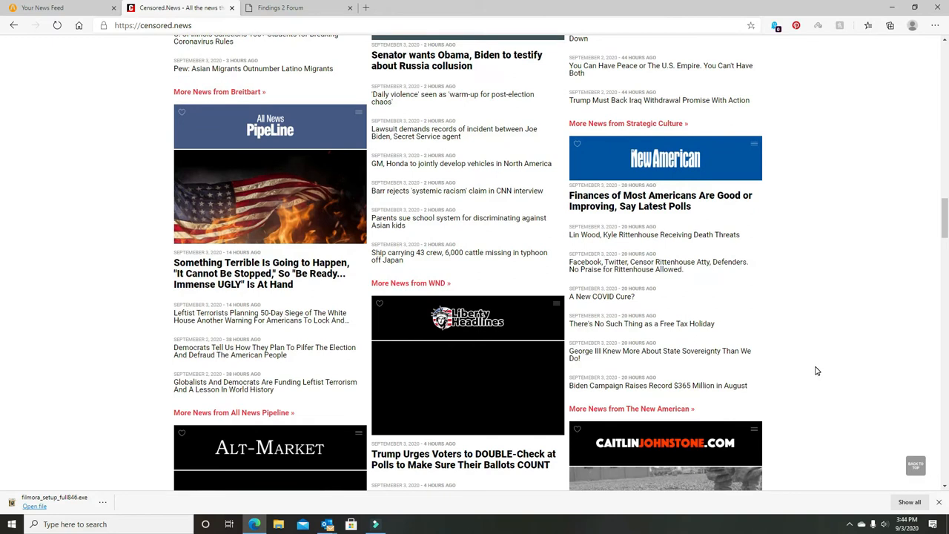
pyautogui.scroll(-3)
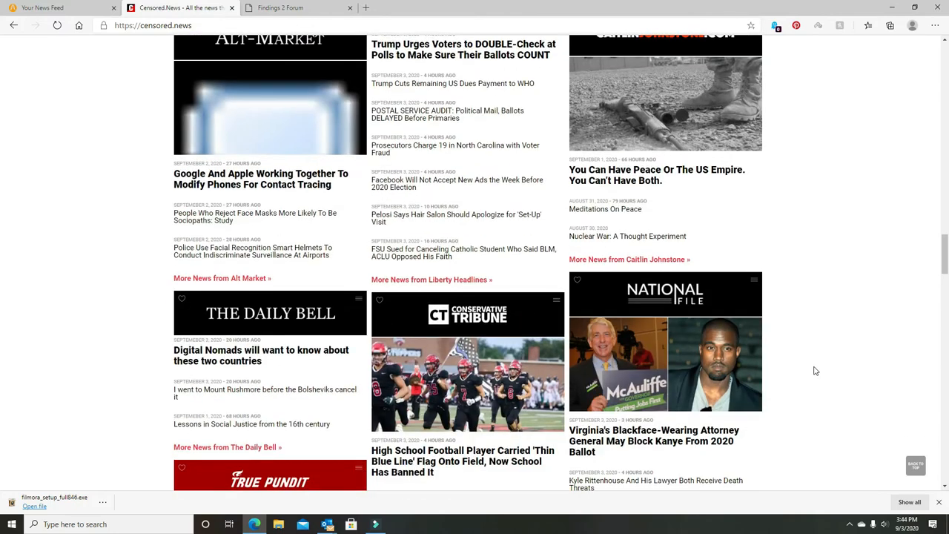
pyautogui.scroll(-3)
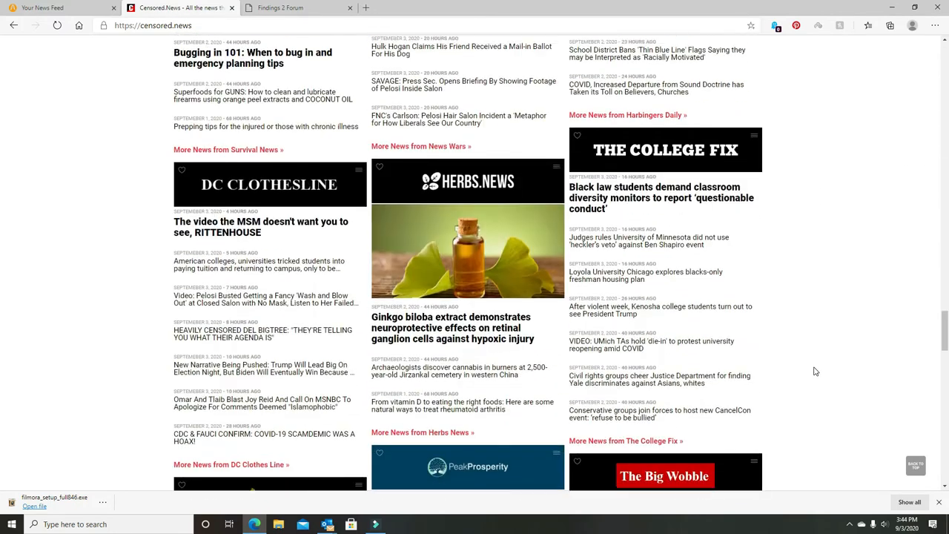
pyautogui.scroll(-3)
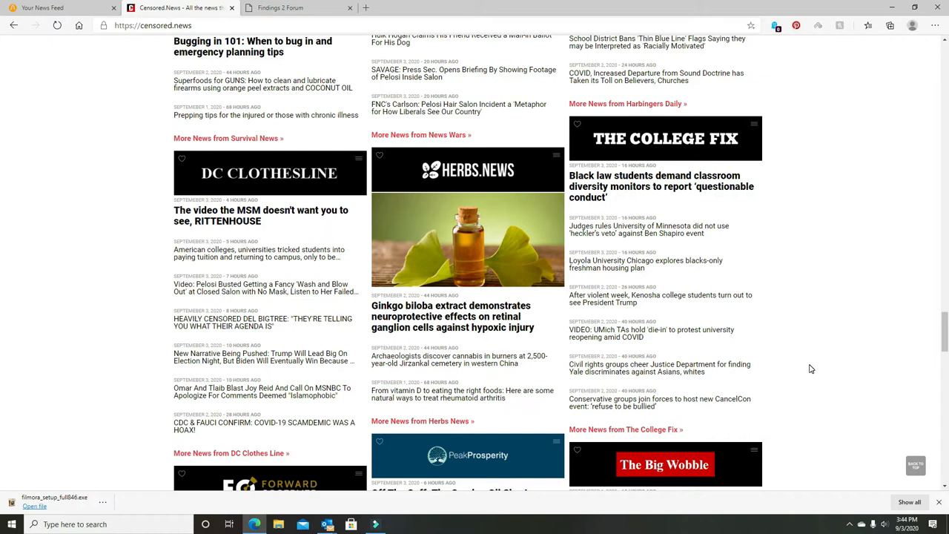
pyautogui.scroll(-3)
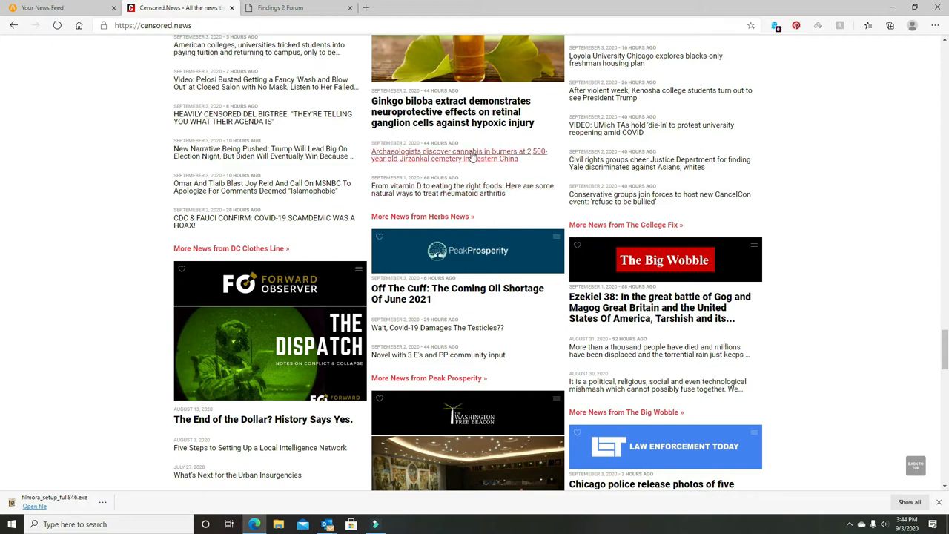
pyautogui.moveTo(422, 133)
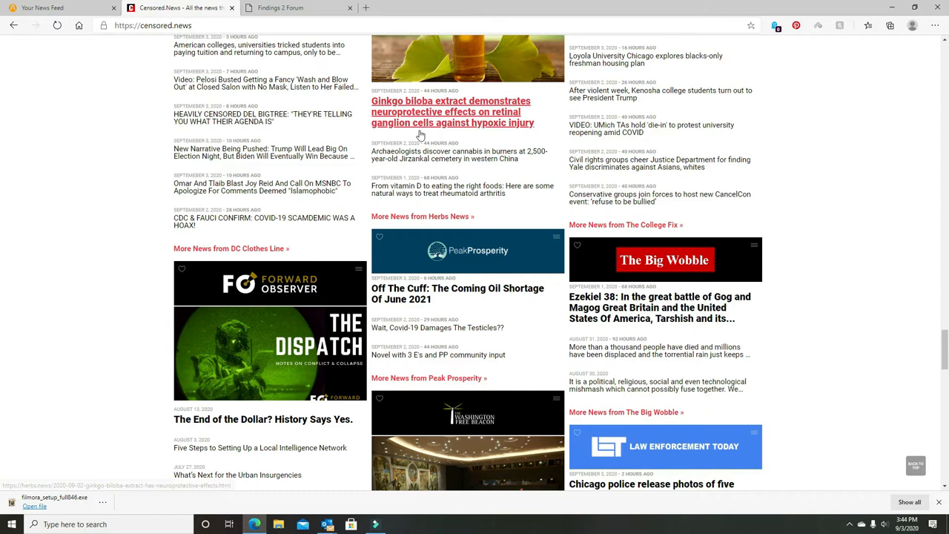
pyautogui.moveTo(423, 119)
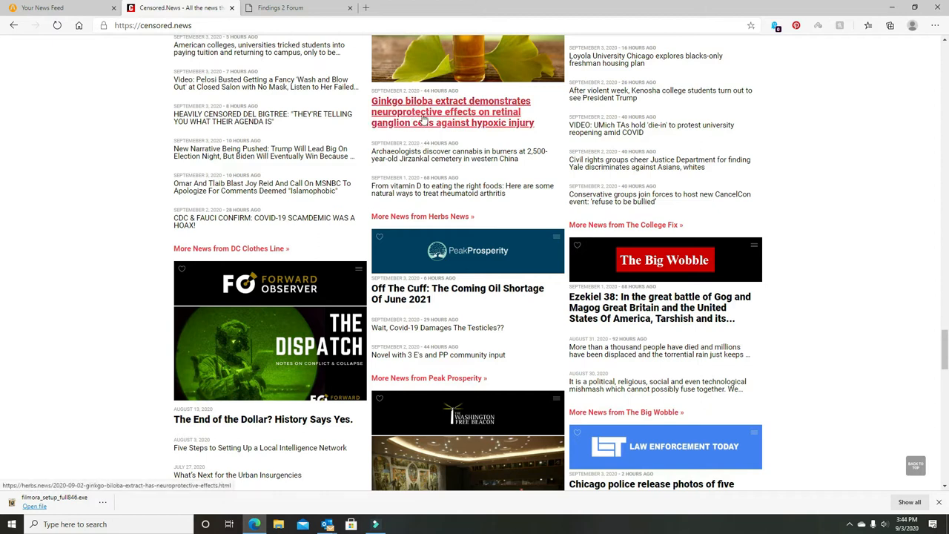
pyautogui.moveTo(151, 225)
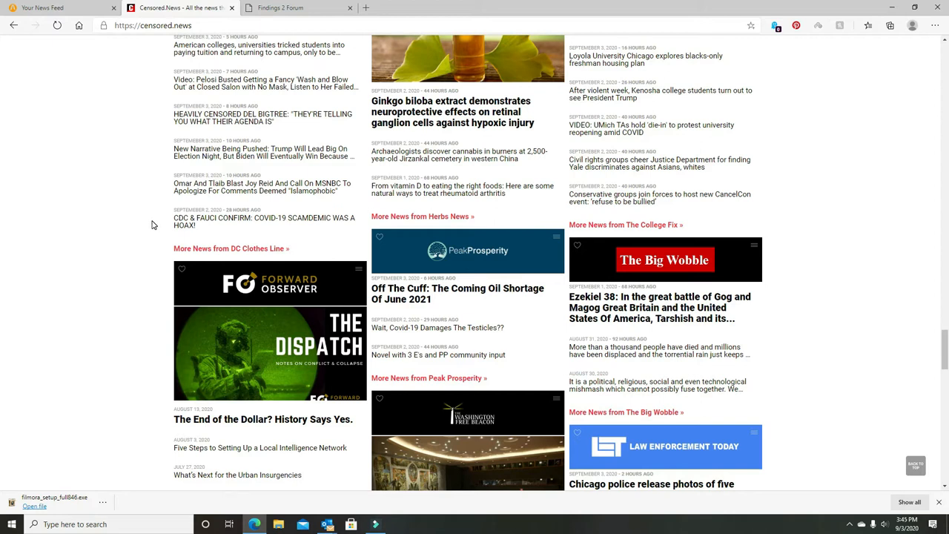
# Nudge the Censored.News page to the DC Clothesline and Herbs News blocks.
pyautogui.scroll(-3)
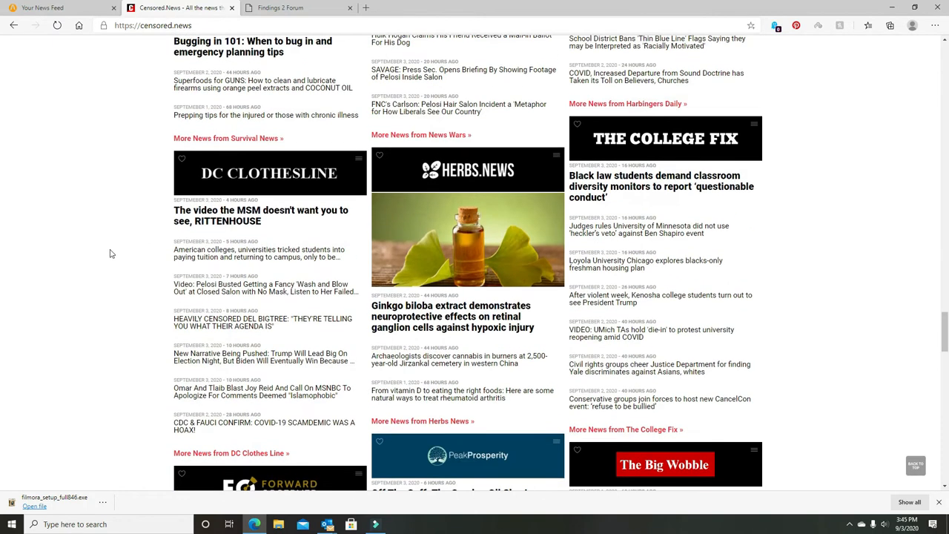
pyautogui.moveTo(95, 284)
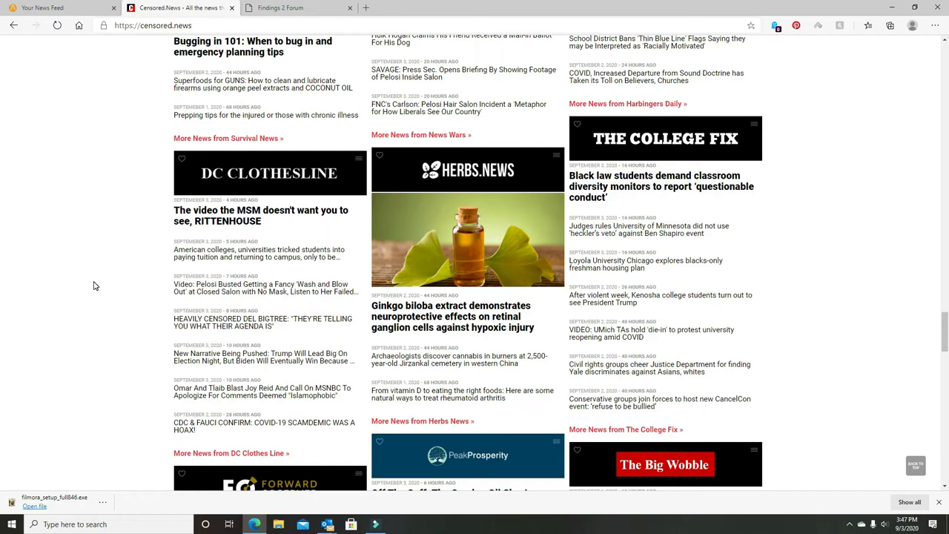
# Scroll Censored.News past Summit News, Climate Depot and We Are Change down to its footer.
pyautogui.scroll(-3)
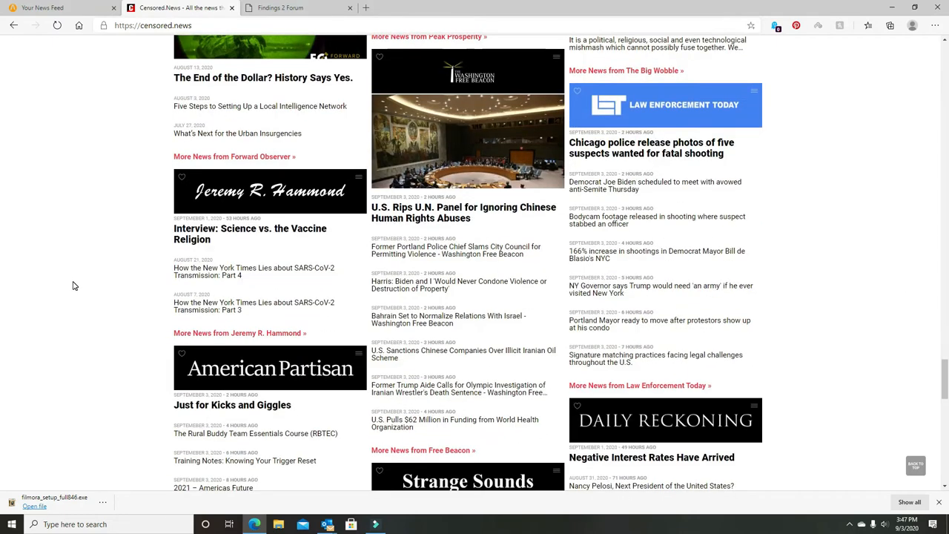
pyautogui.scroll(-3)
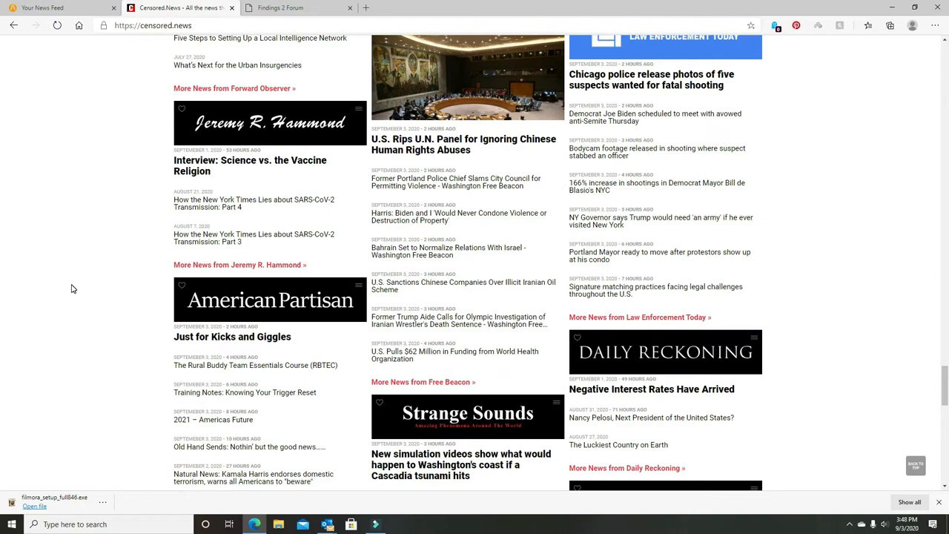
pyautogui.scroll(-3)
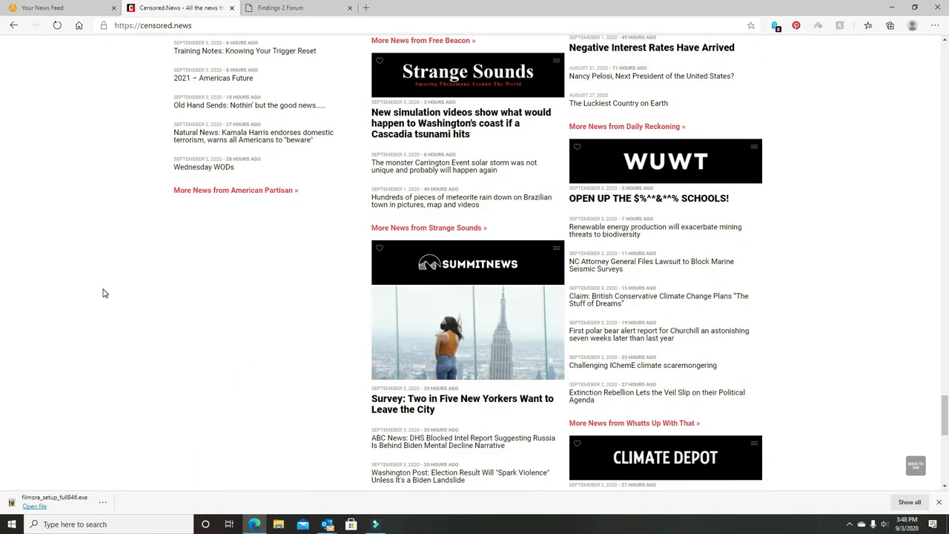
pyautogui.scroll(-3)
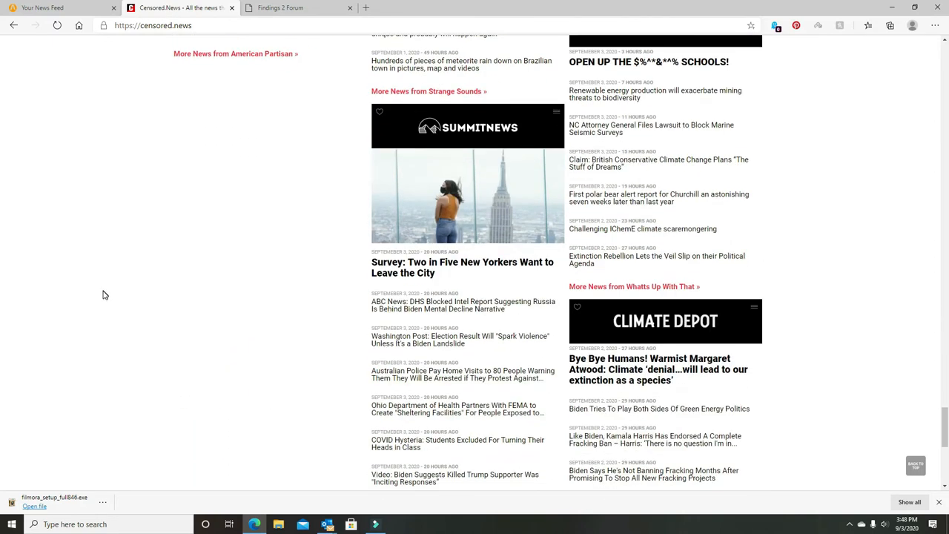
pyautogui.scroll(-3)
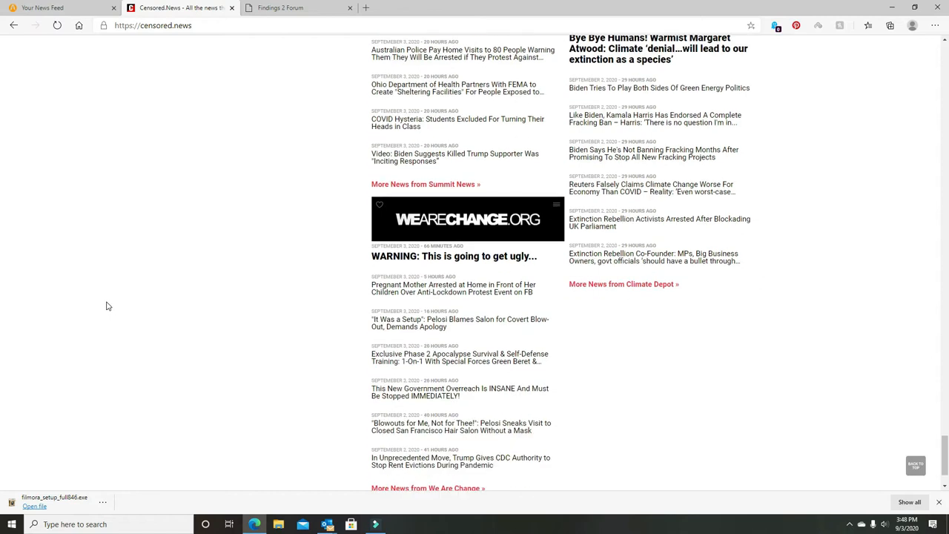
pyautogui.scroll(-3)
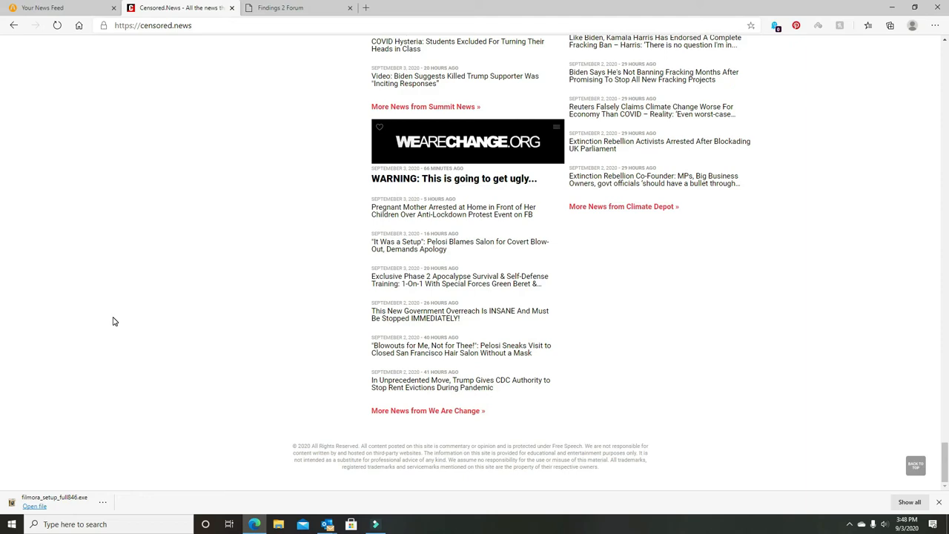
pyautogui.moveTo(106, 326)
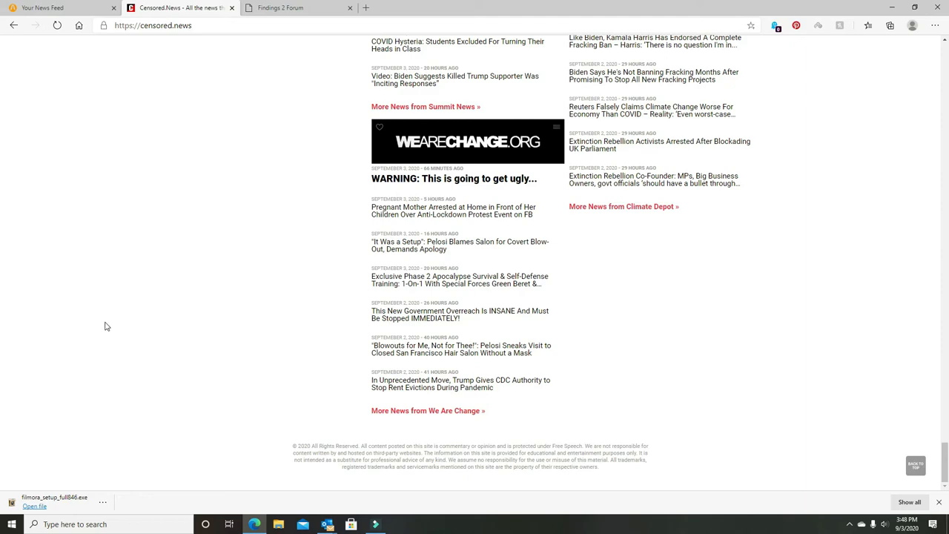
# Return to the top of Censored.News and read down to the NewsBusters, ZeroHedge and Blacklisted News blocks.
pyautogui.scroll(3)
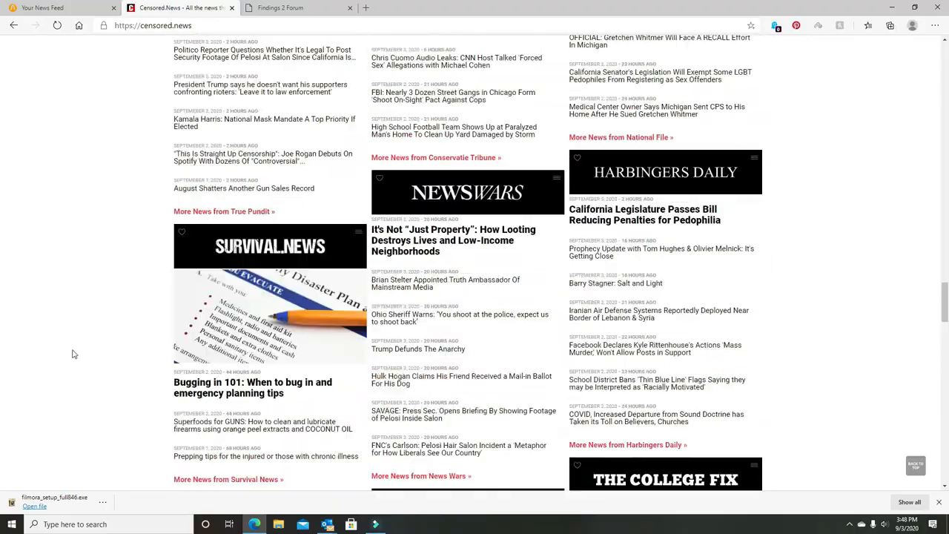
pyautogui.scroll(-3)
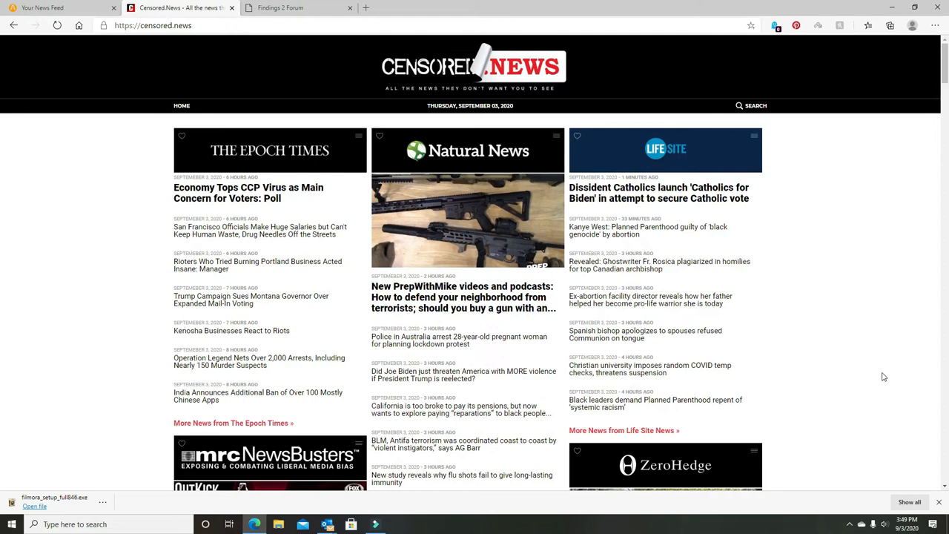
pyautogui.scroll(-3)
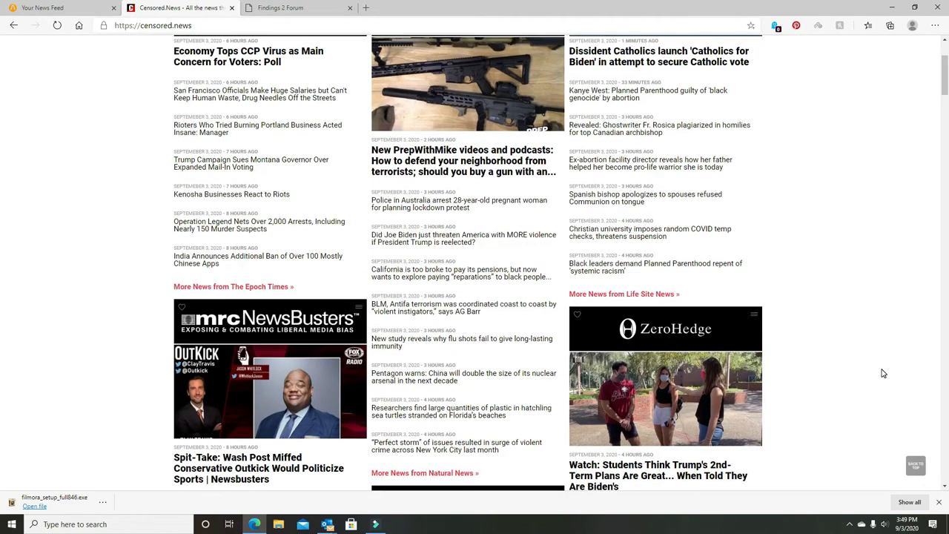
pyautogui.scroll(-3)
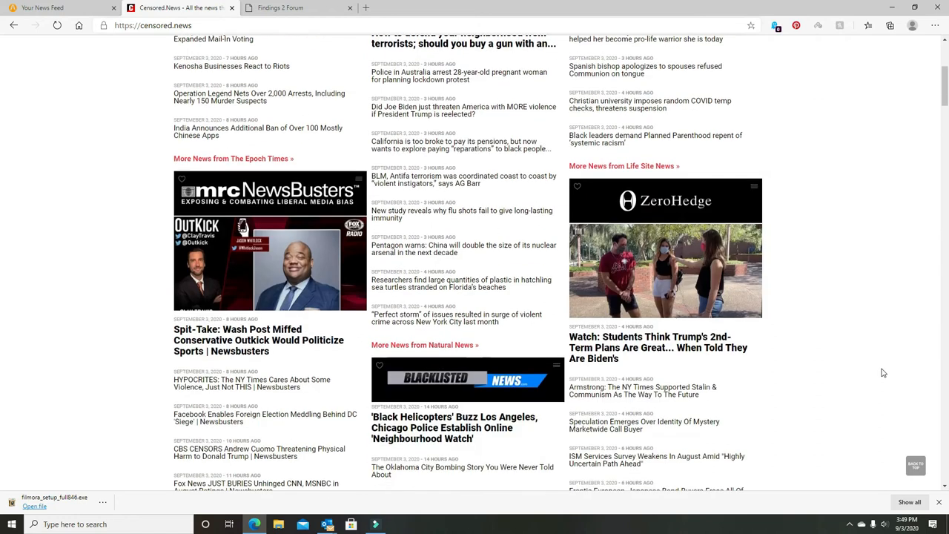
pyautogui.scroll(-3)
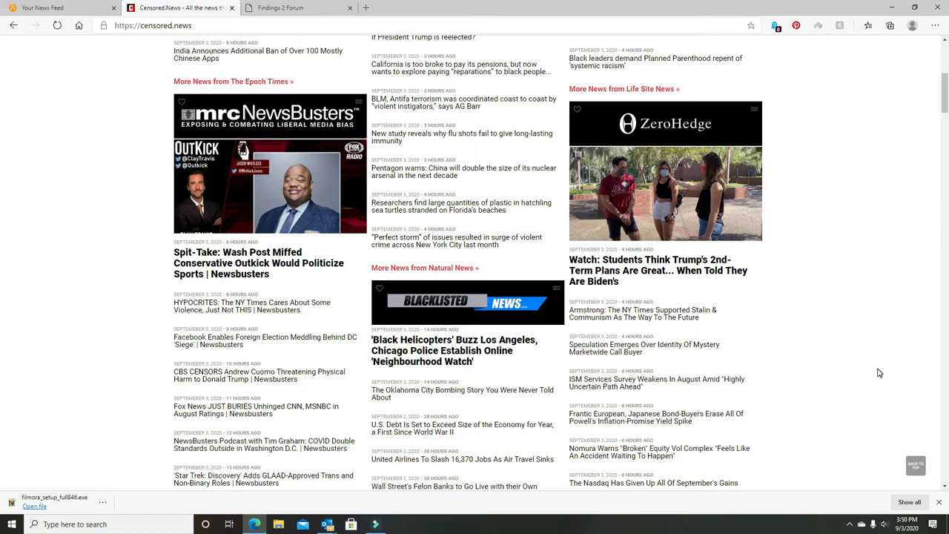
pyautogui.moveTo(691, 412)
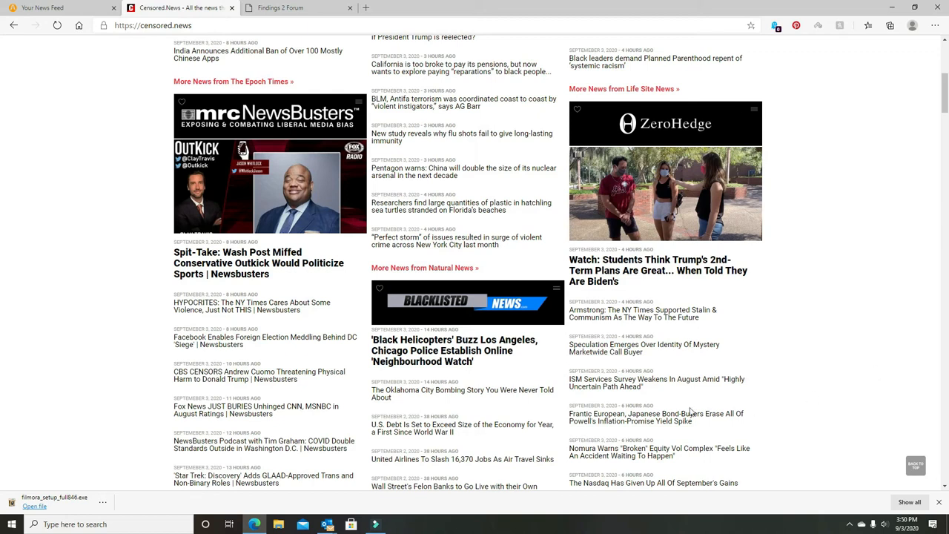
# Skim the Censored.News headlines past Big League Politics and SGT Report.
pyautogui.scroll(3)
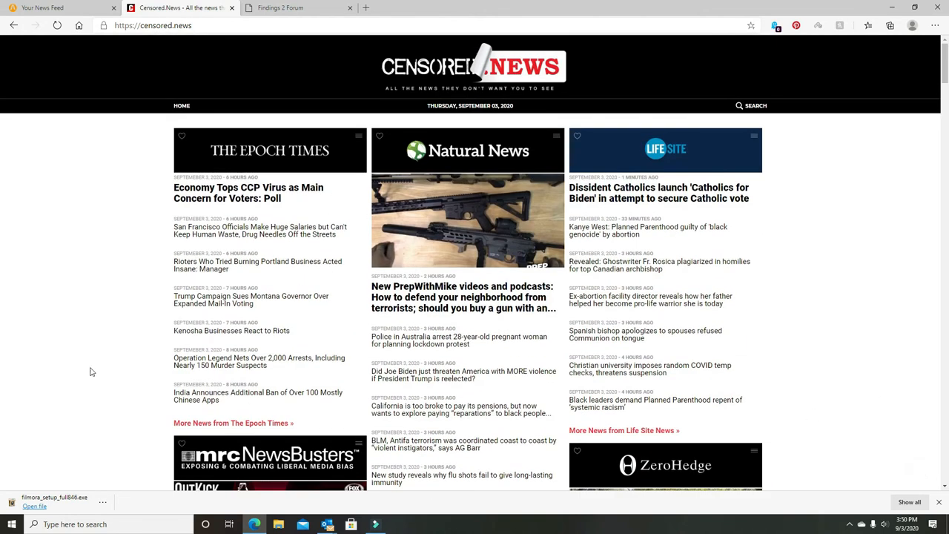
pyautogui.moveTo(652, 389)
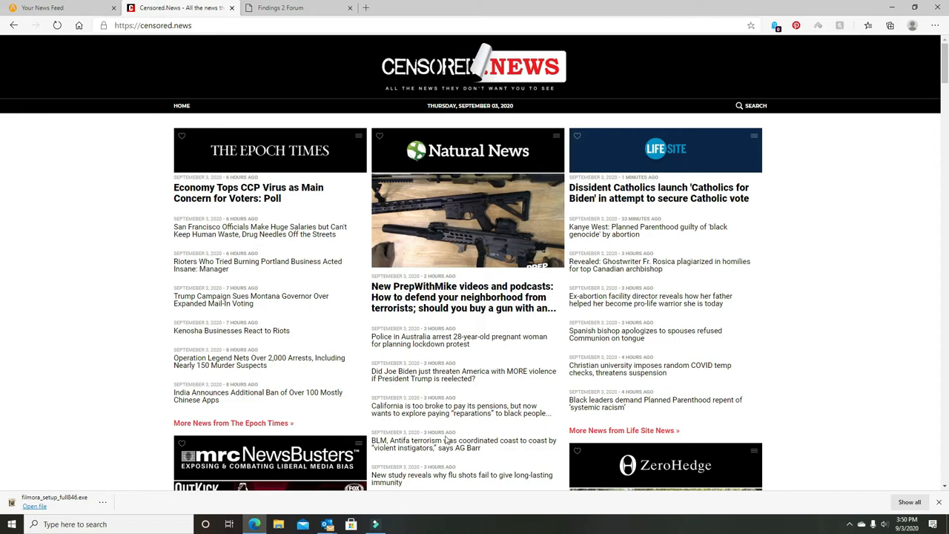
pyautogui.moveTo(459, 409)
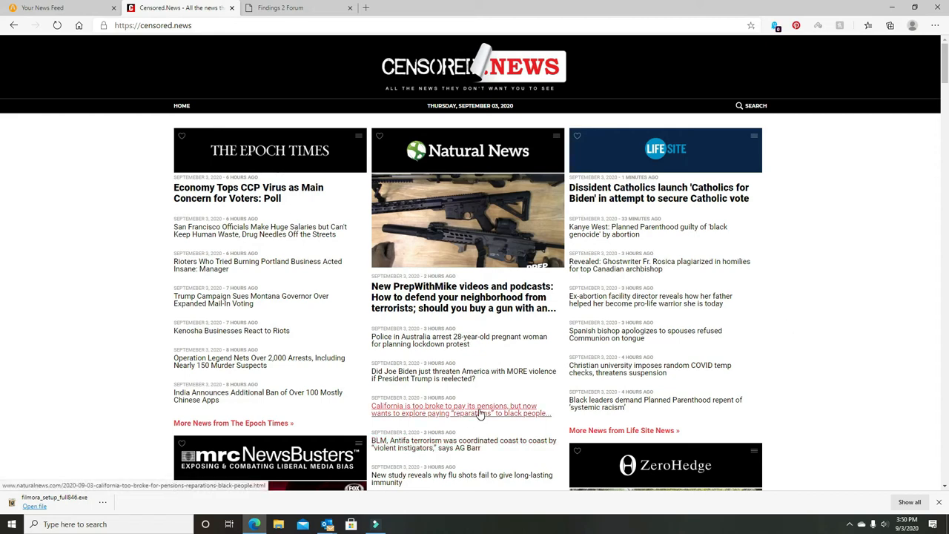
pyautogui.scroll(-3)
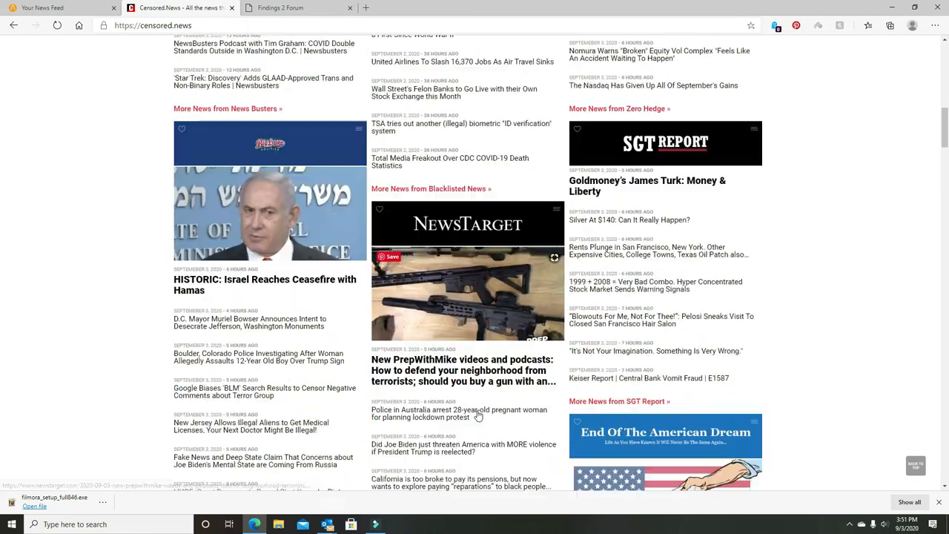
pyautogui.scroll(-3)
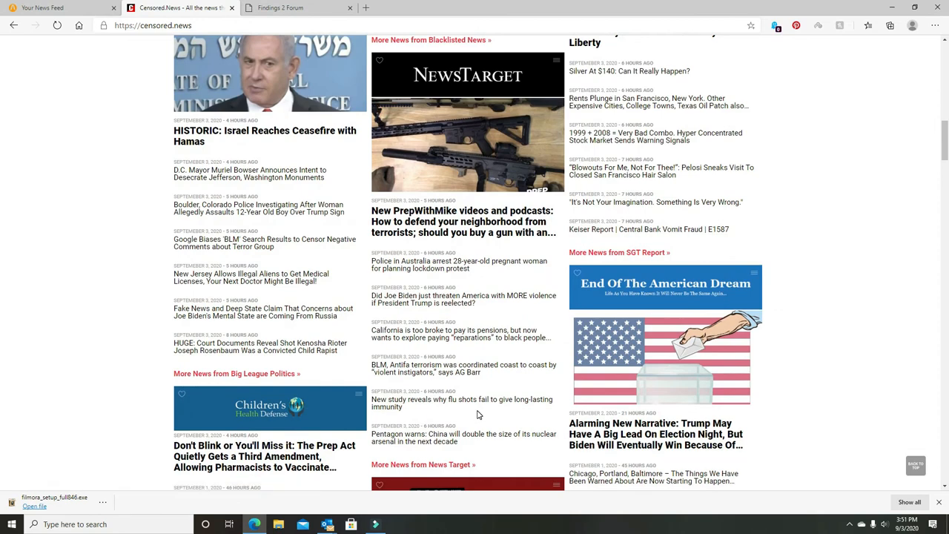
pyautogui.scroll(-3)
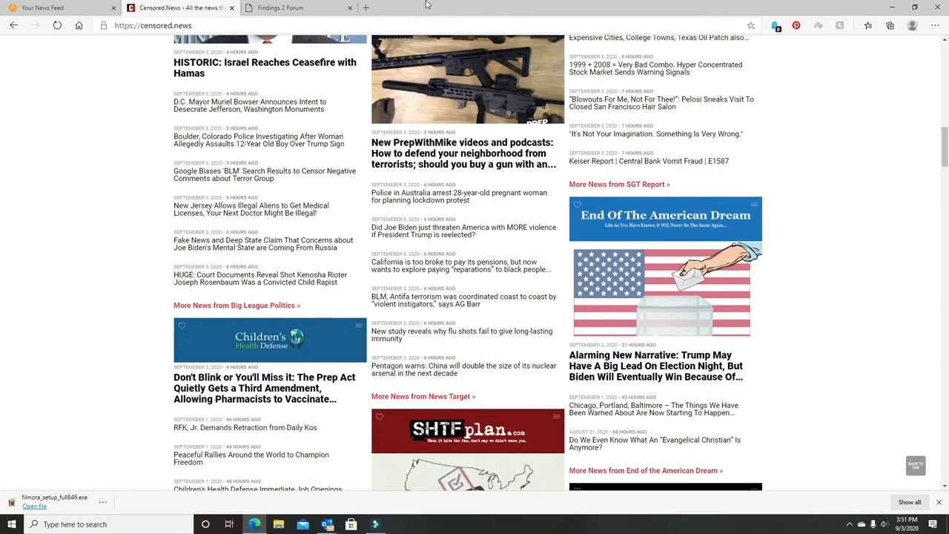
# Switch to the Findings 2 Forum tab and look down its board index.
pyautogui.click(296, 8)
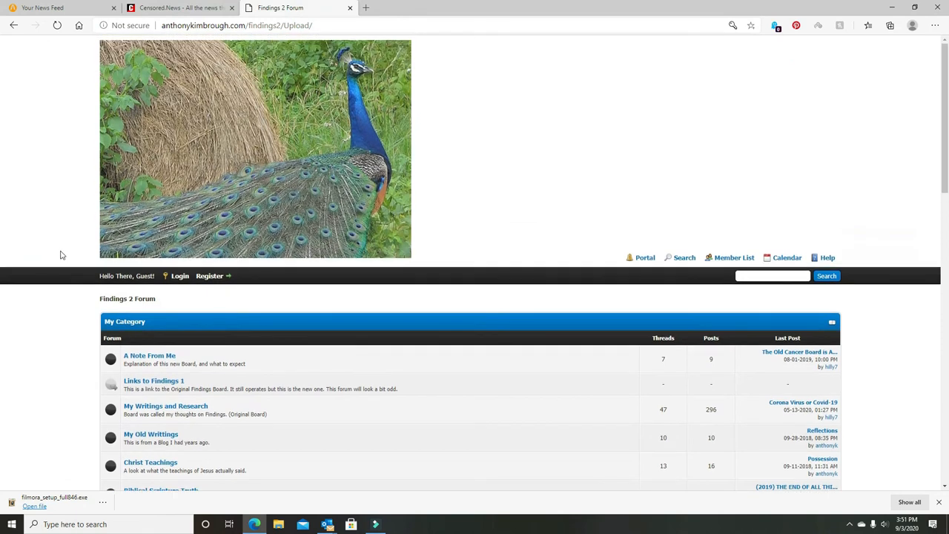
pyautogui.scroll(-3)
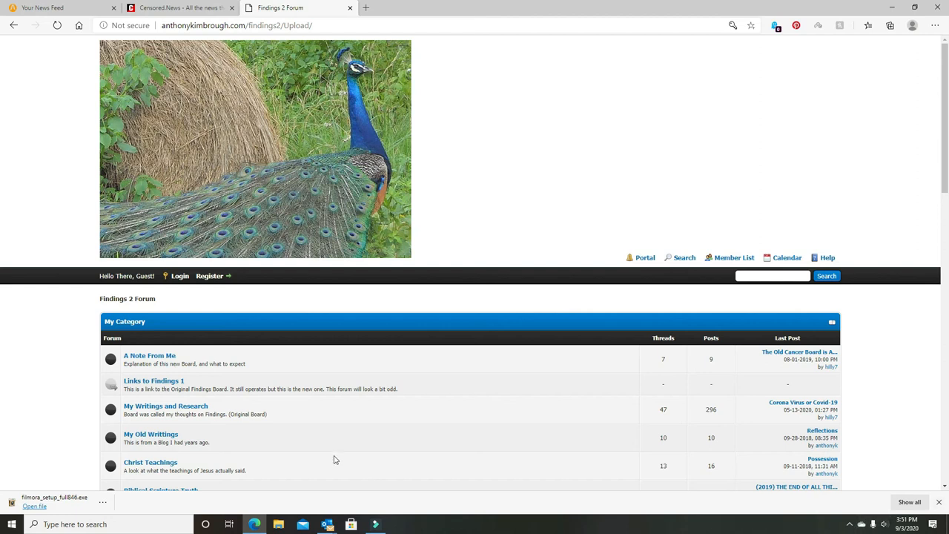
pyautogui.scroll(-3)
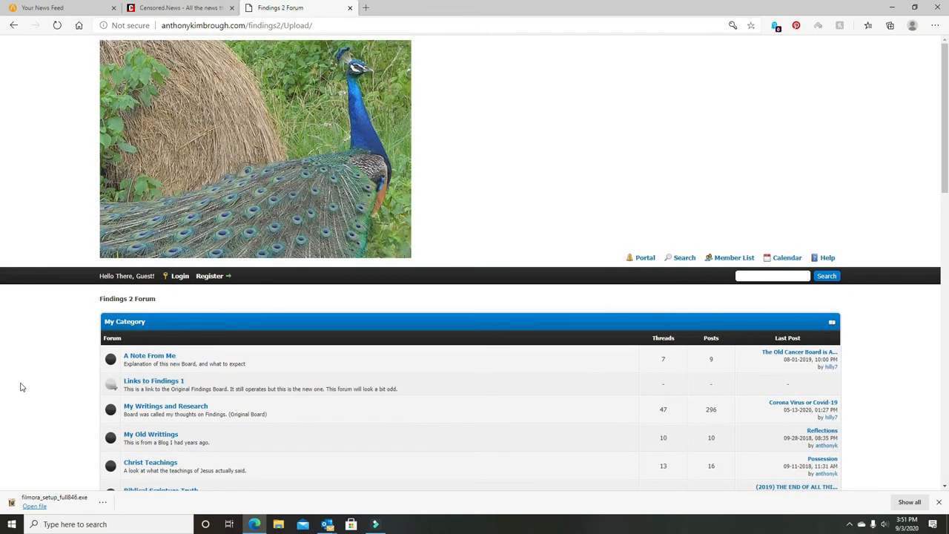
pyautogui.moveTo(694, 418)
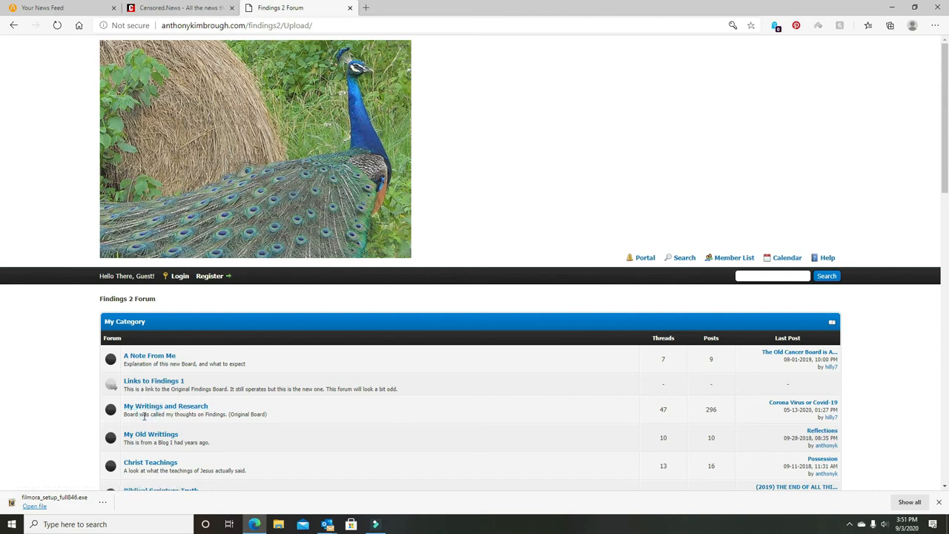
# Open the My Writings and Research board and scroll to the bottom of its thread list.
pyautogui.click(166, 407)
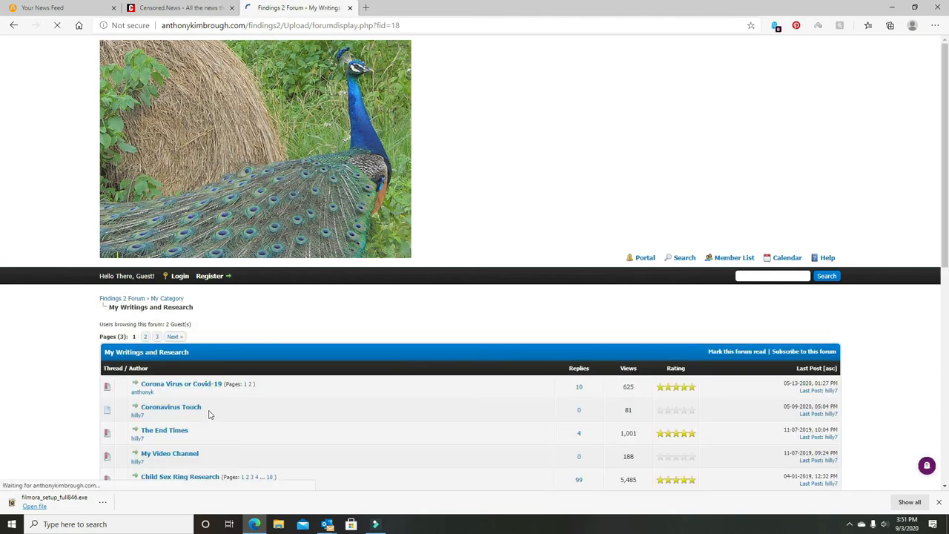
pyautogui.scroll(-3)
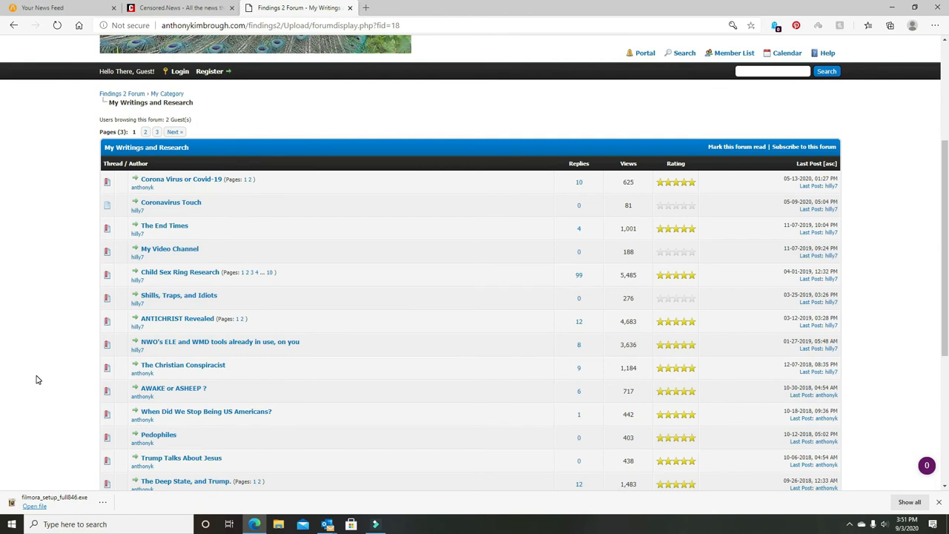
pyautogui.scroll(-3)
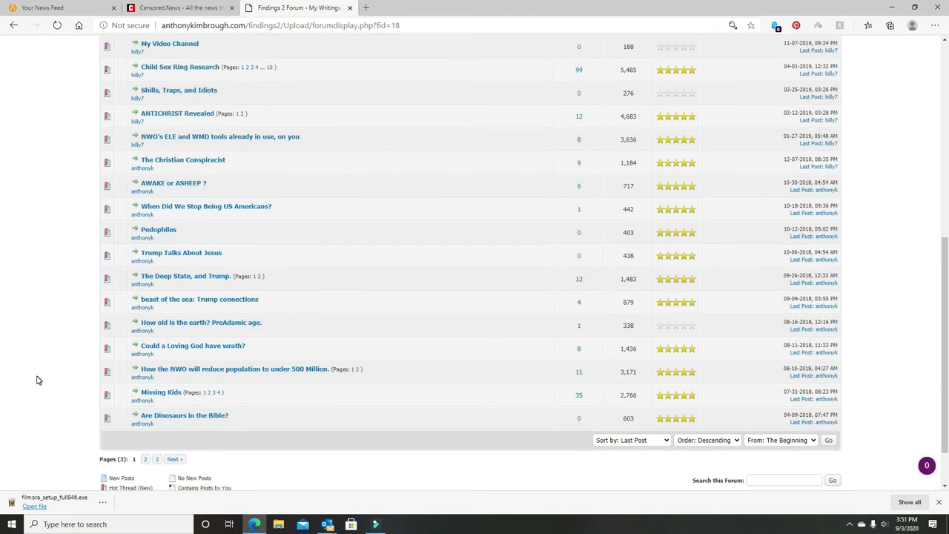
pyautogui.moveTo(42, 378)
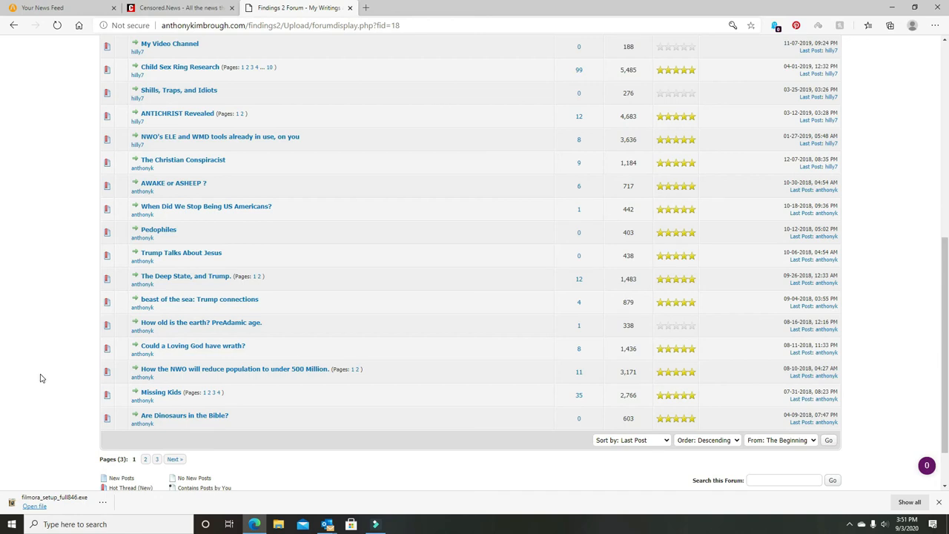
pyautogui.moveTo(43, 377)
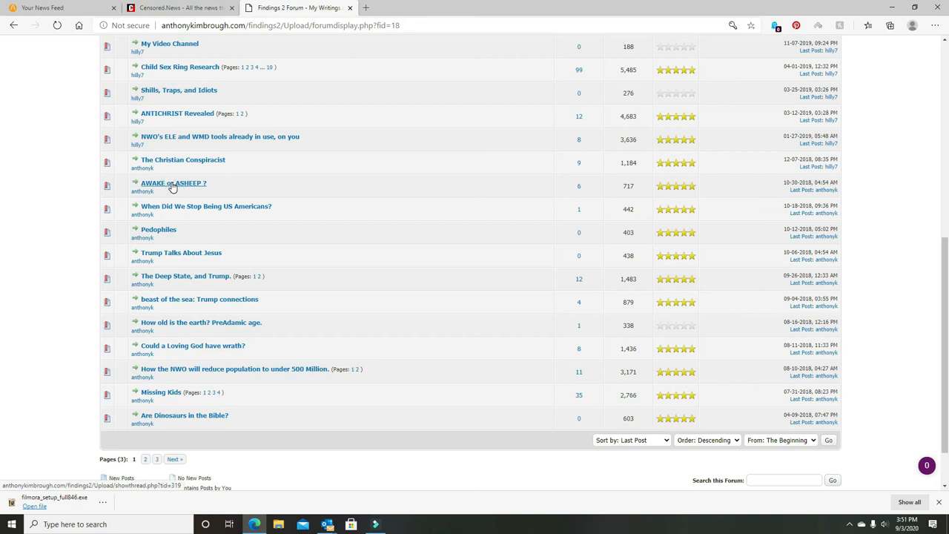
# Open the 'AWAKE or ASHEEP ?' thread and read its posts to the end.
pyautogui.click(173, 182)
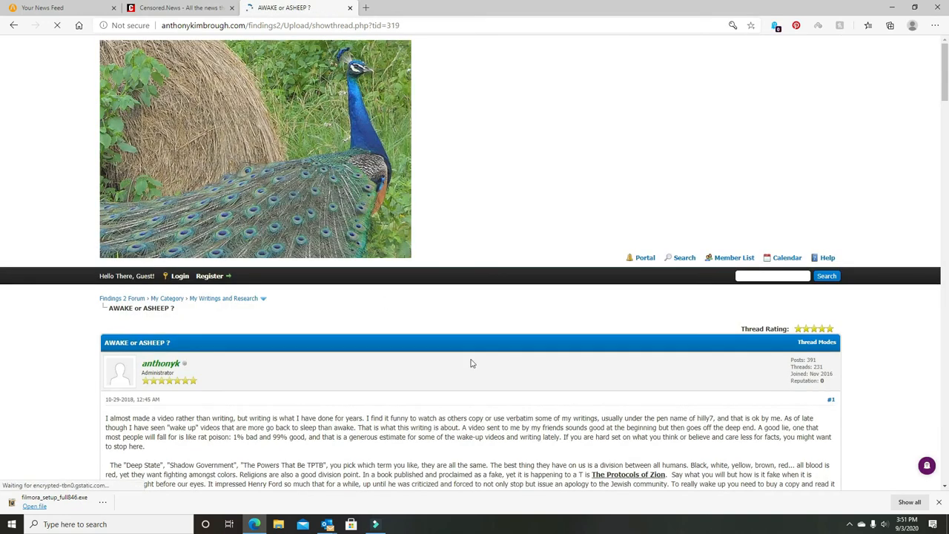
pyautogui.scroll(-3)
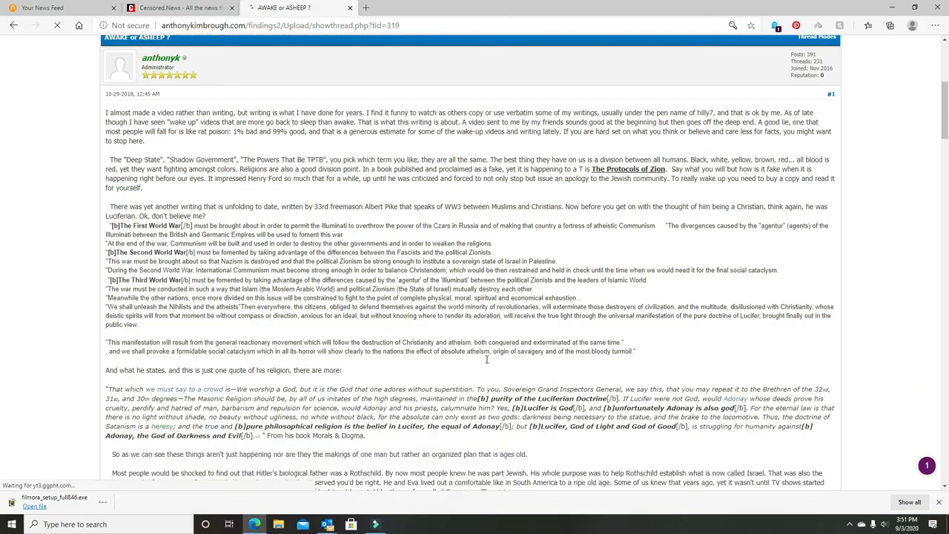
pyautogui.scroll(-3)
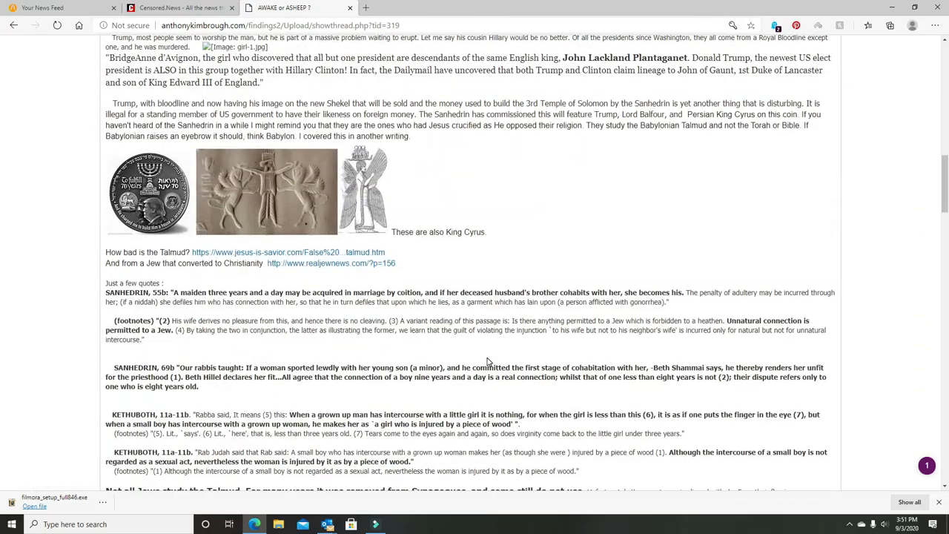
pyautogui.scroll(-3)
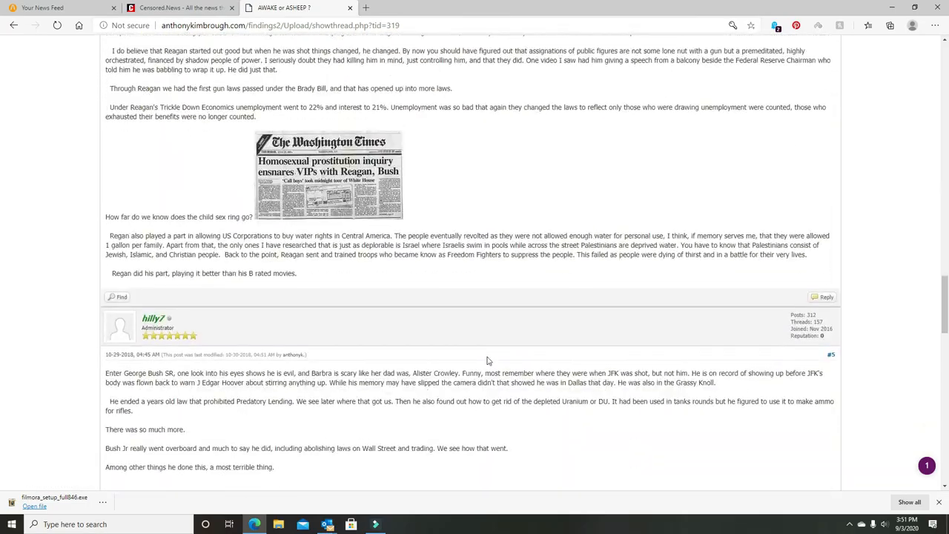
pyautogui.scroll(-3)
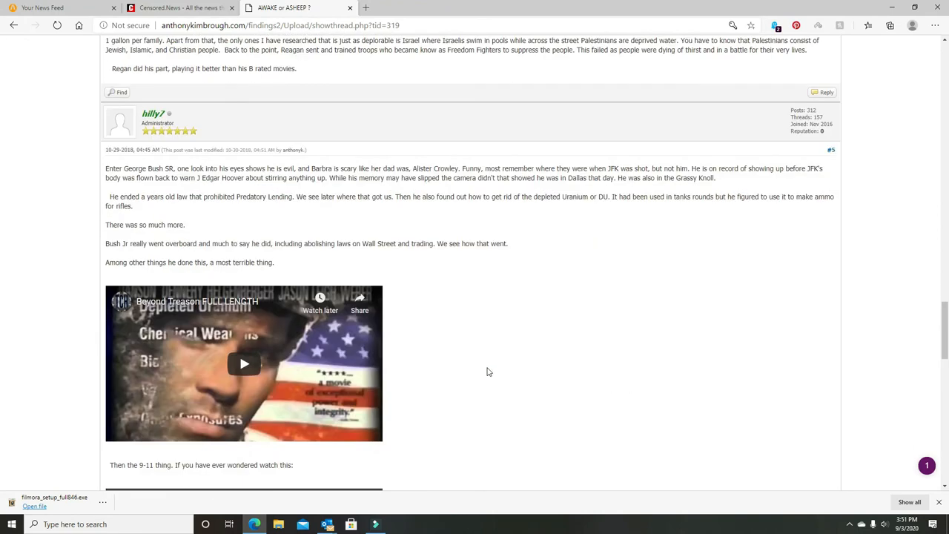
pyautogui.scroll(-3)
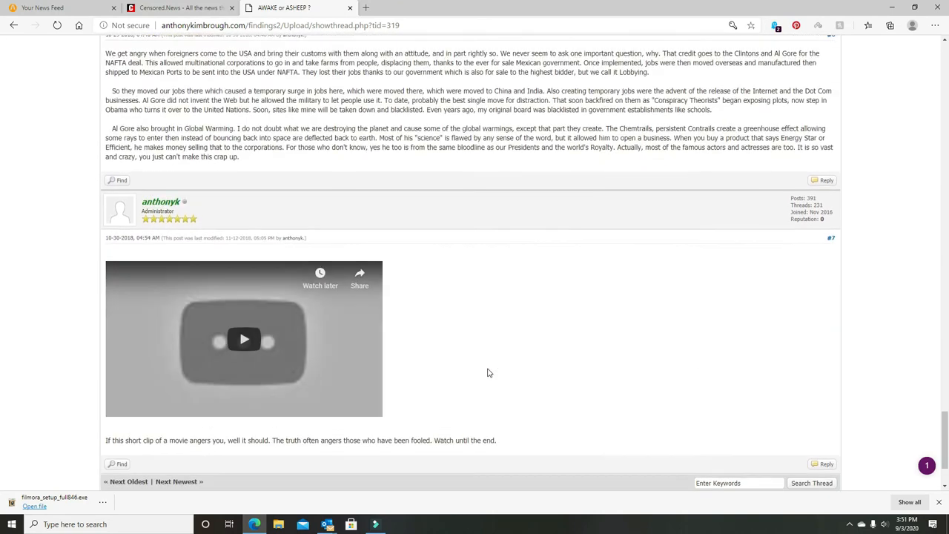
pyautogui.scroll(-3)
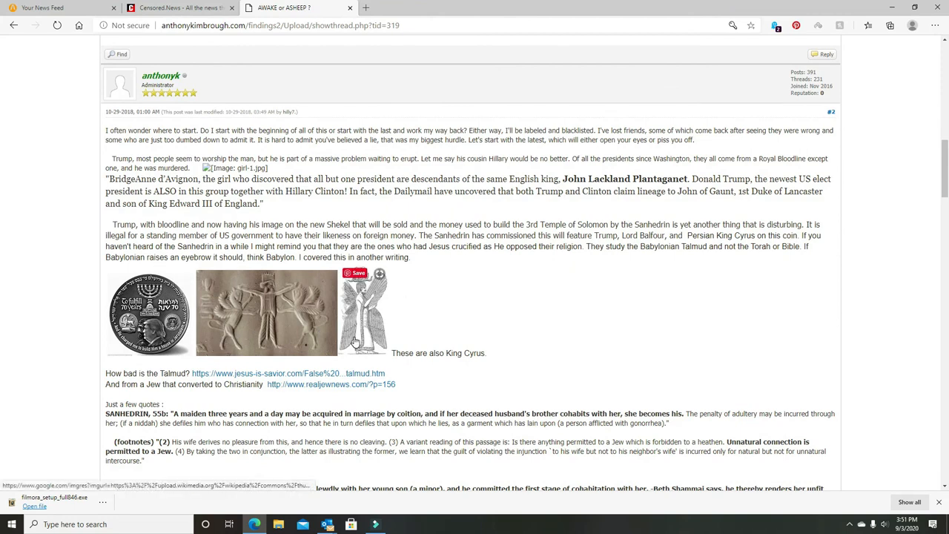
pyautogui.moveTo(477, 297)
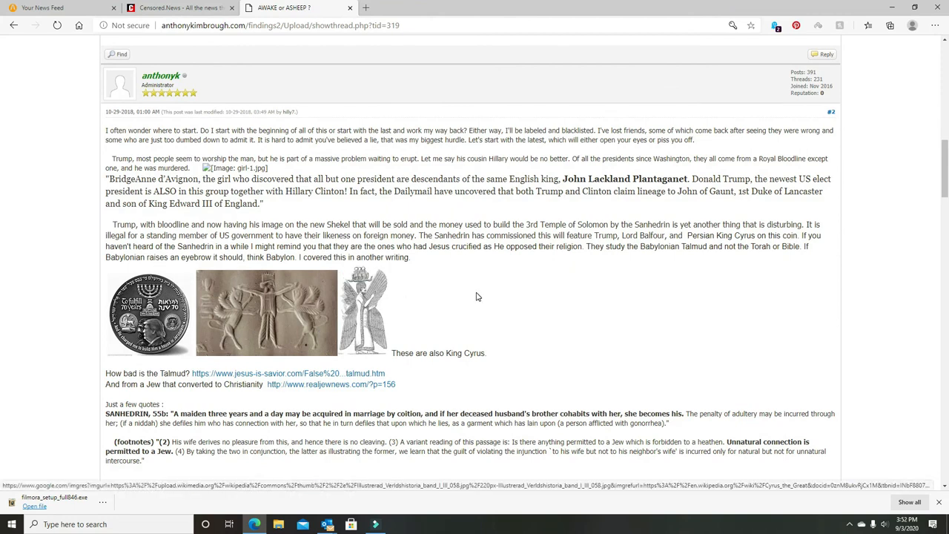
pyautogui.scroll(-3)
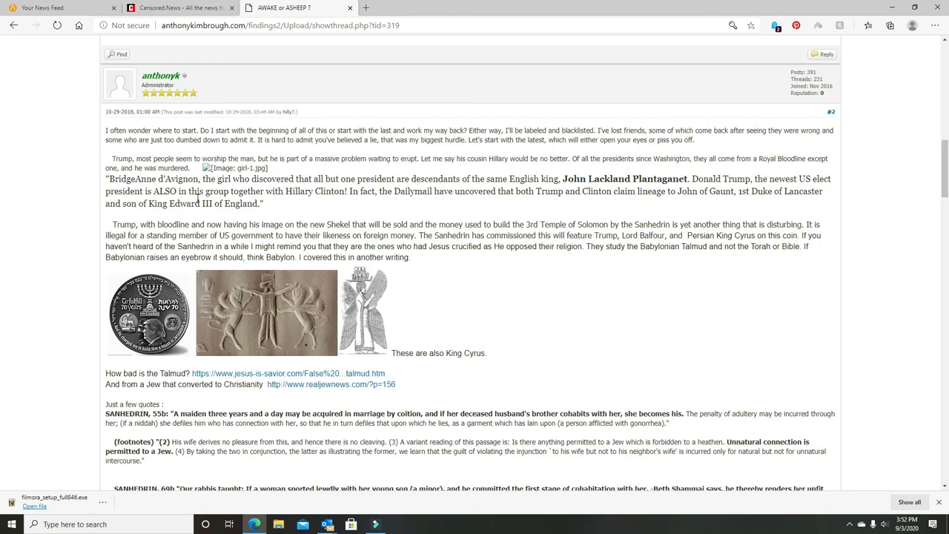
pyautogui.scroll(3)
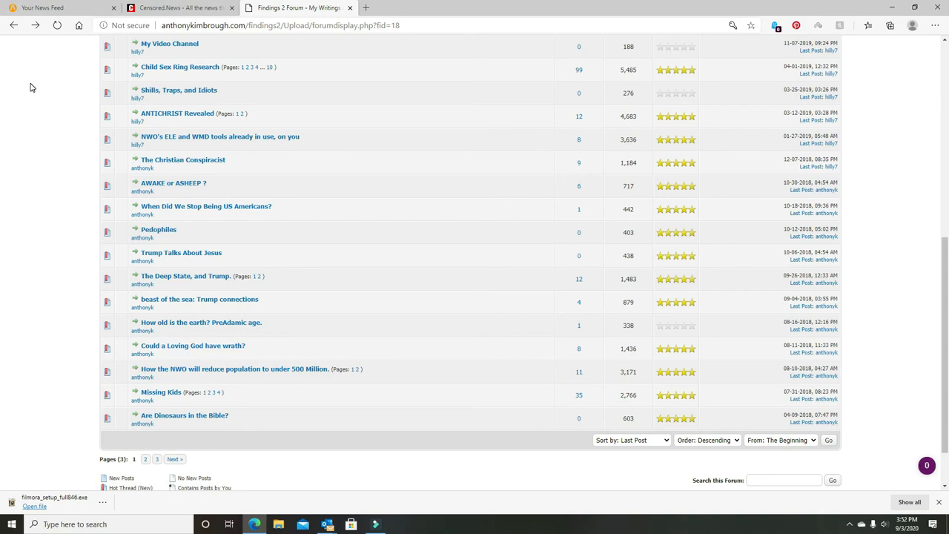
pyautogui.moveTo(249, 80)
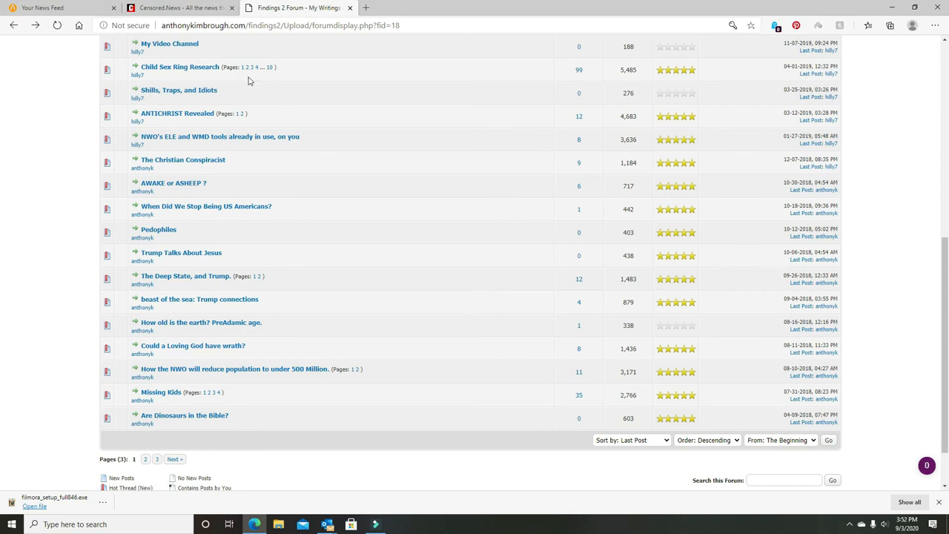
# Scroll the My Writings and Research thread list back to the top.
pyautogui.scroll(3)
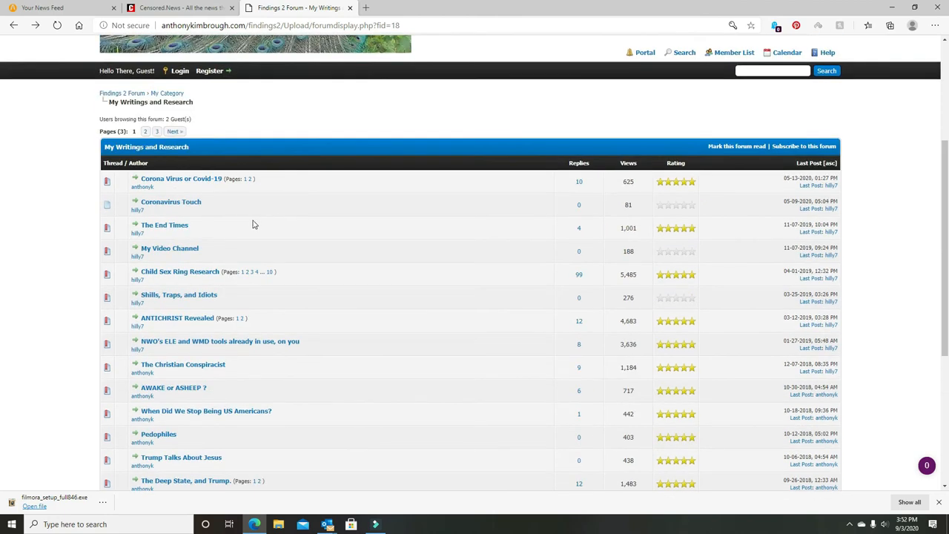
pyautogui.moveTo(323, 214)
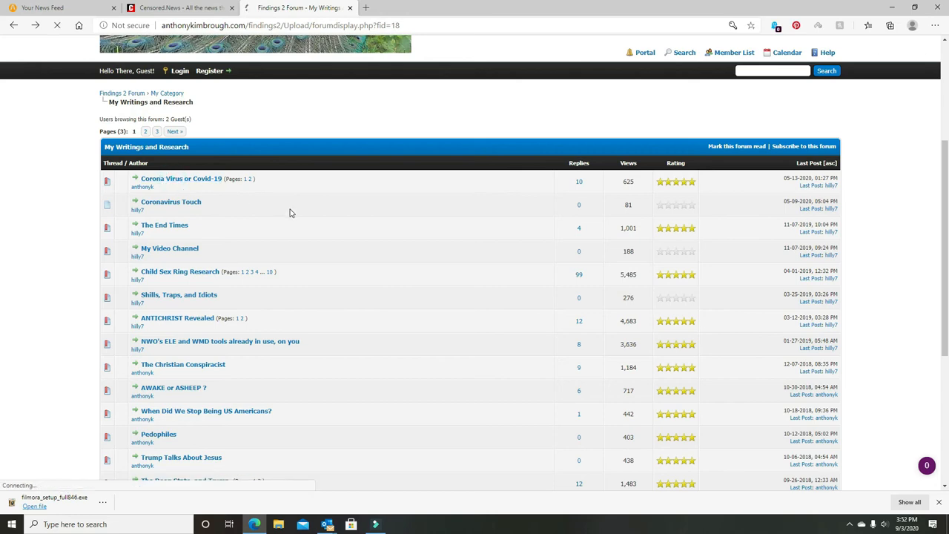
pyautogui.click(181, 178)
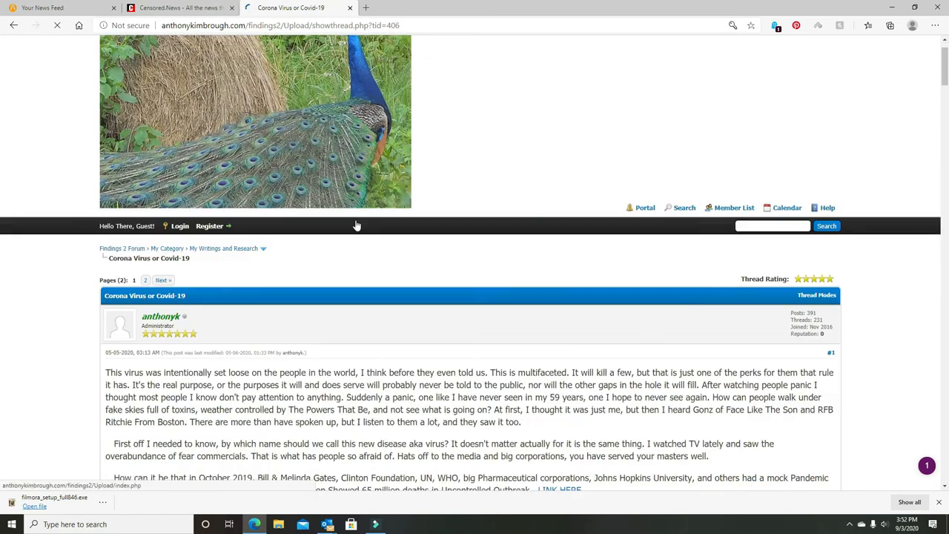
pyautogui.scroll(-3)
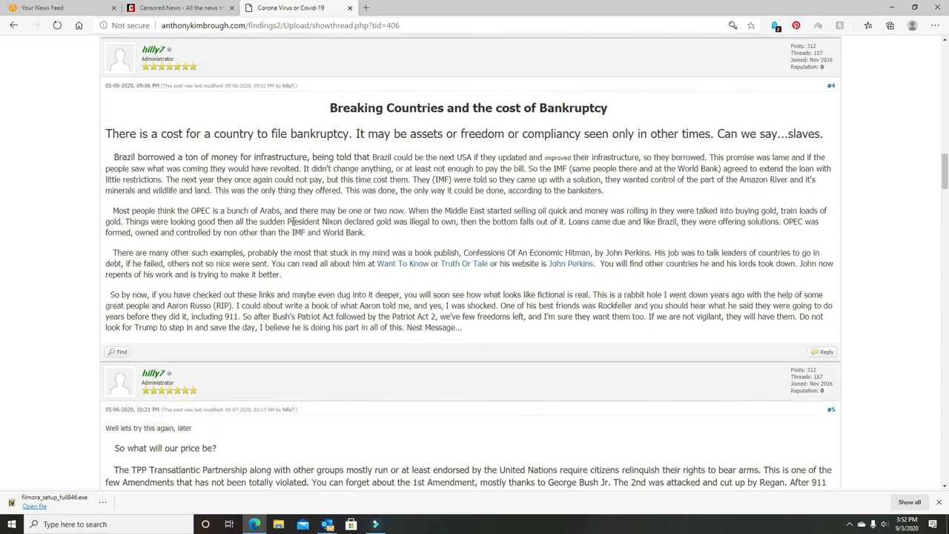
pyautogui.scroll(-3)
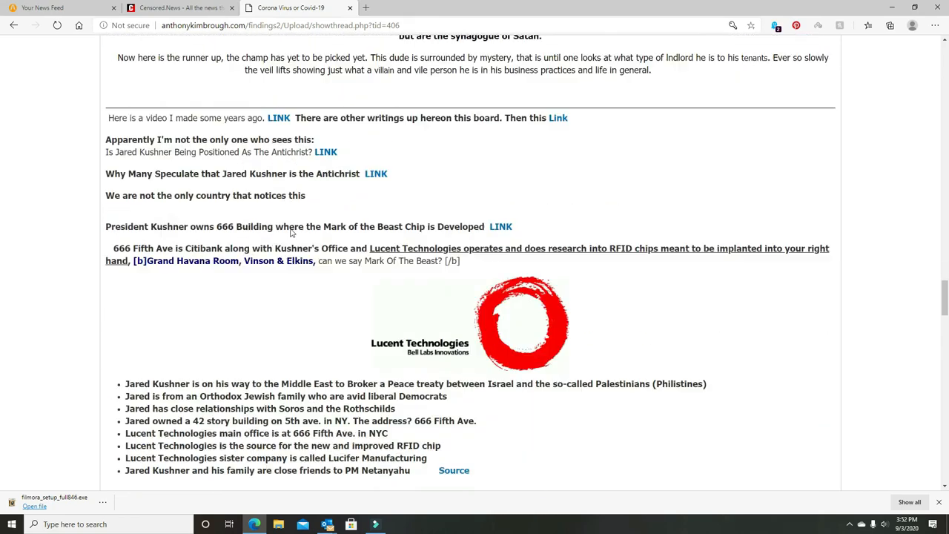
pyautogui.scroll(-3)
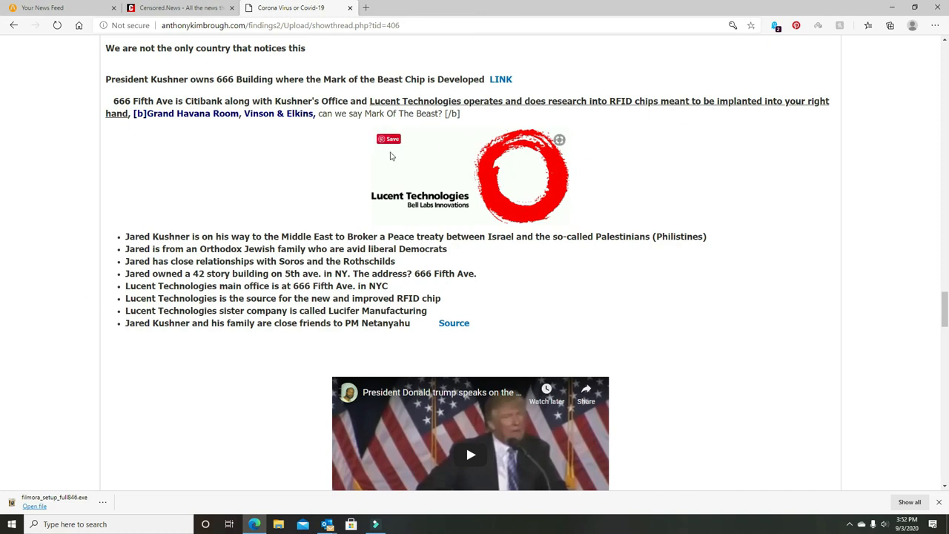
pyautogui.moveTo(230, 238)
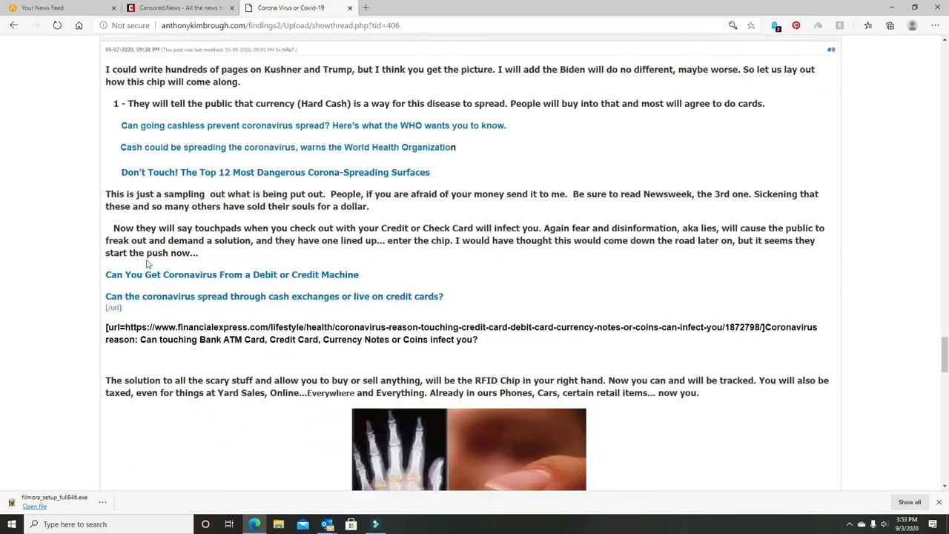
pyautogui.scroll(-3)
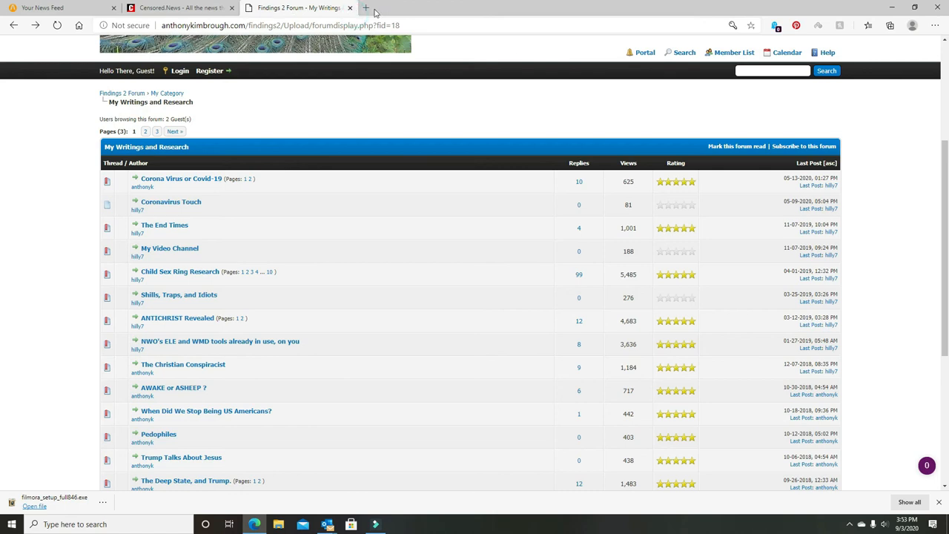
# Return to Censored.News and scroll to the NewsBusters, Blacklisted News and ZeroHedge headline blocks.
pyautogui.click(178, 8)
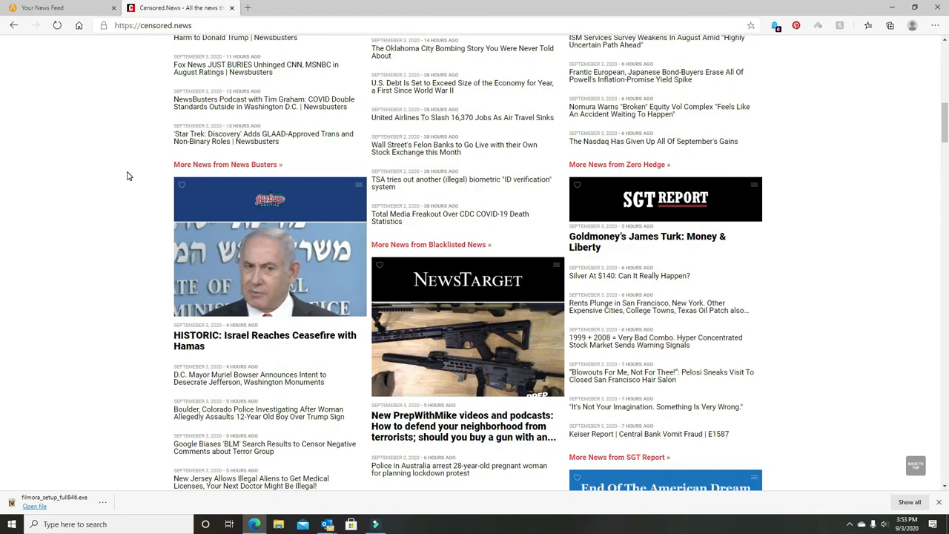
pyautogui.scroll(3)
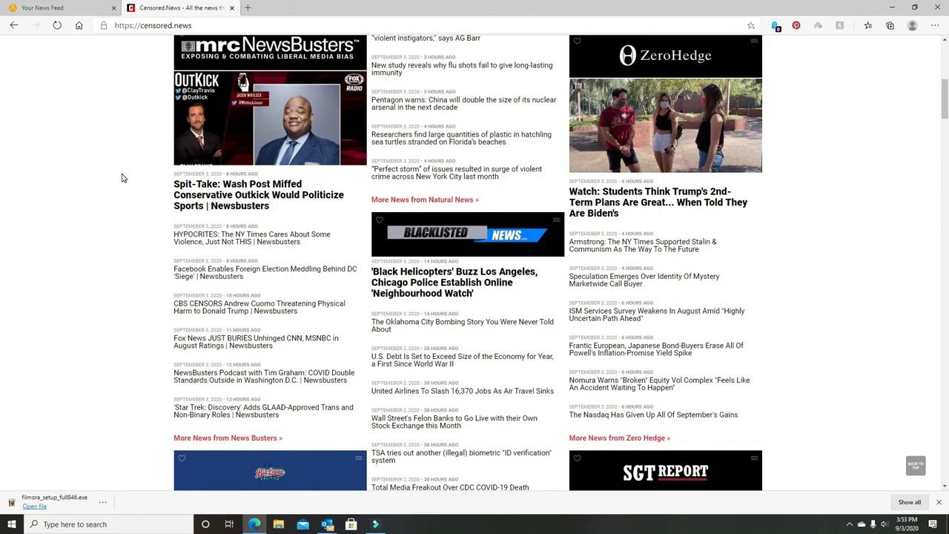